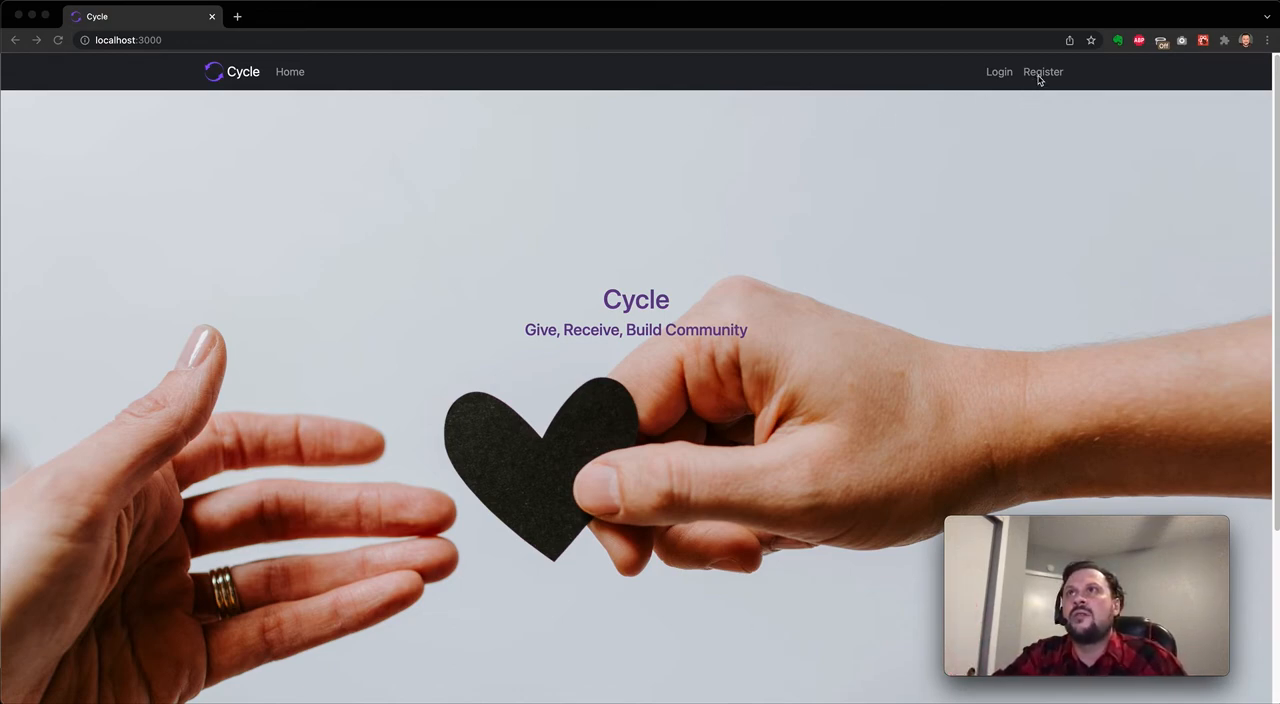
mouse_move(1043, 78)
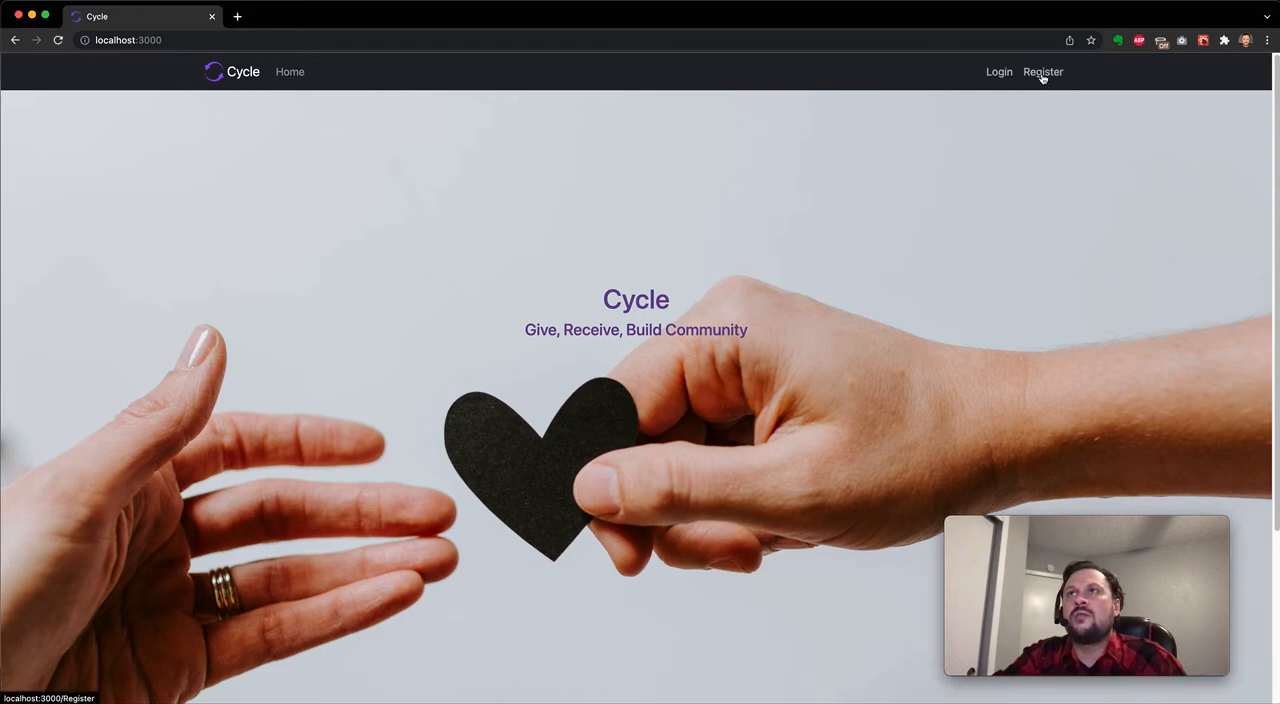
Enter the username, password, suggested email and name (Vader) in the registration form
click(1043, 71)
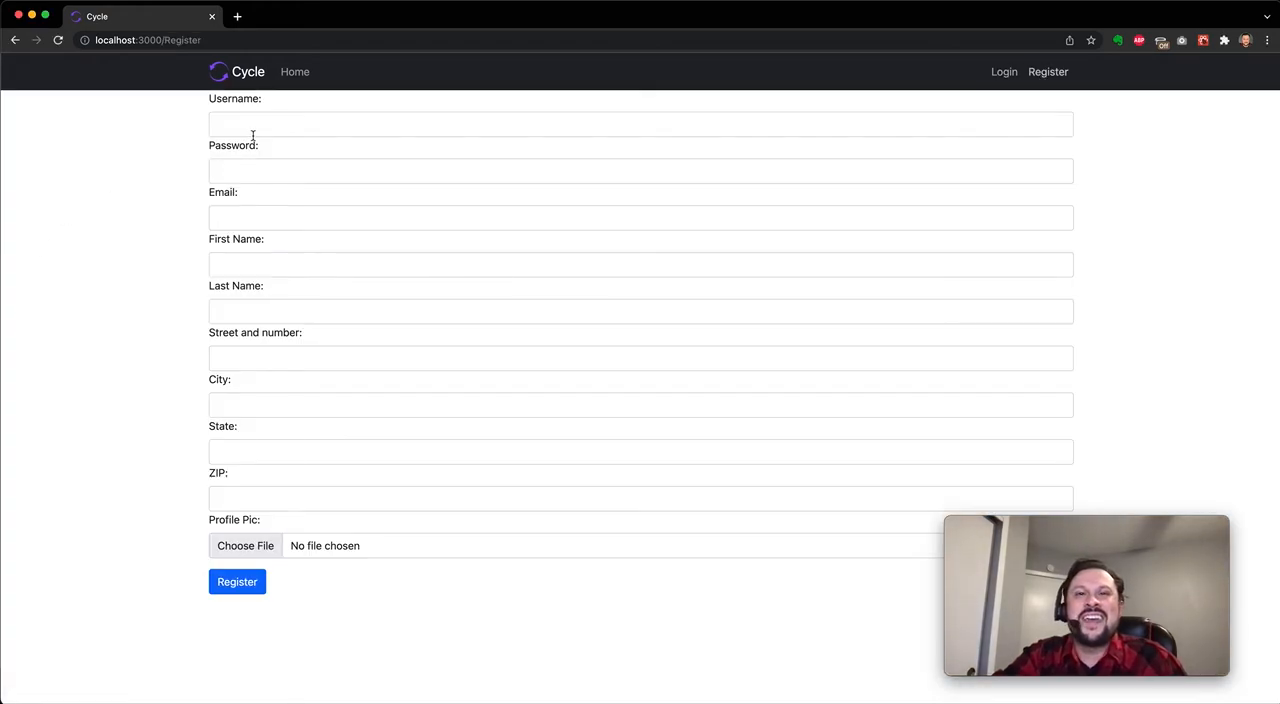
text(darth)
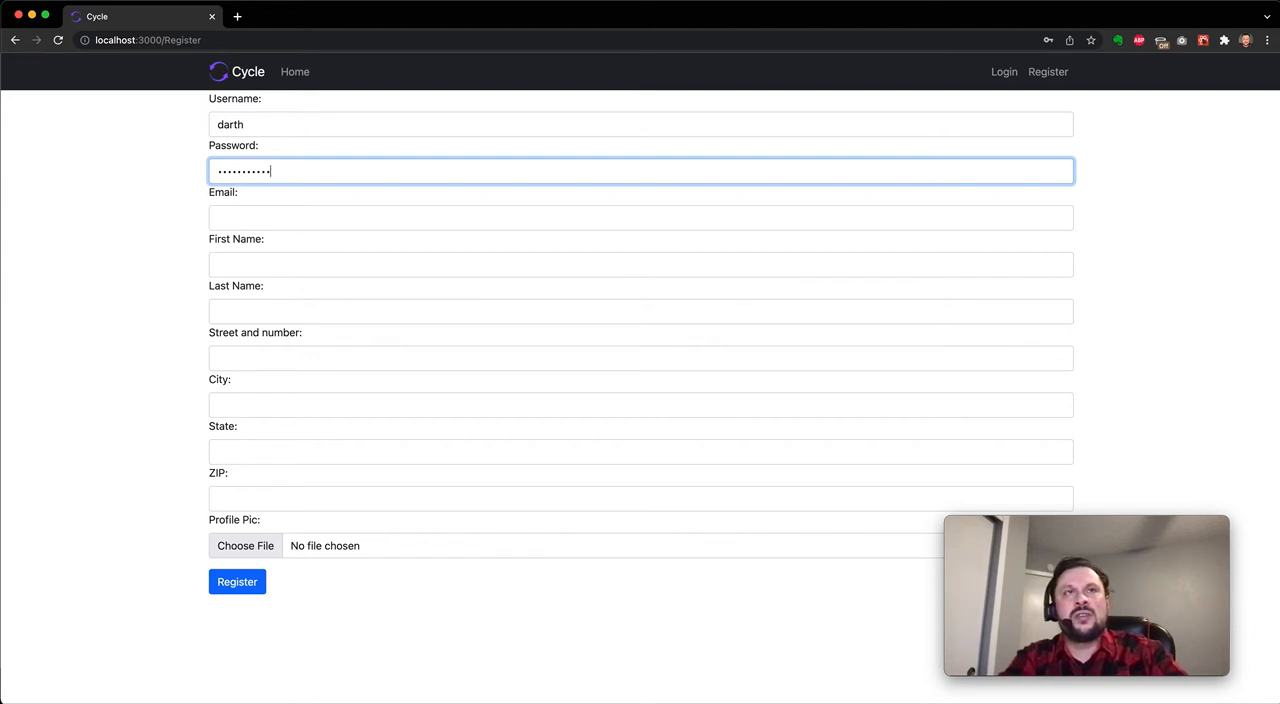
text(dar)
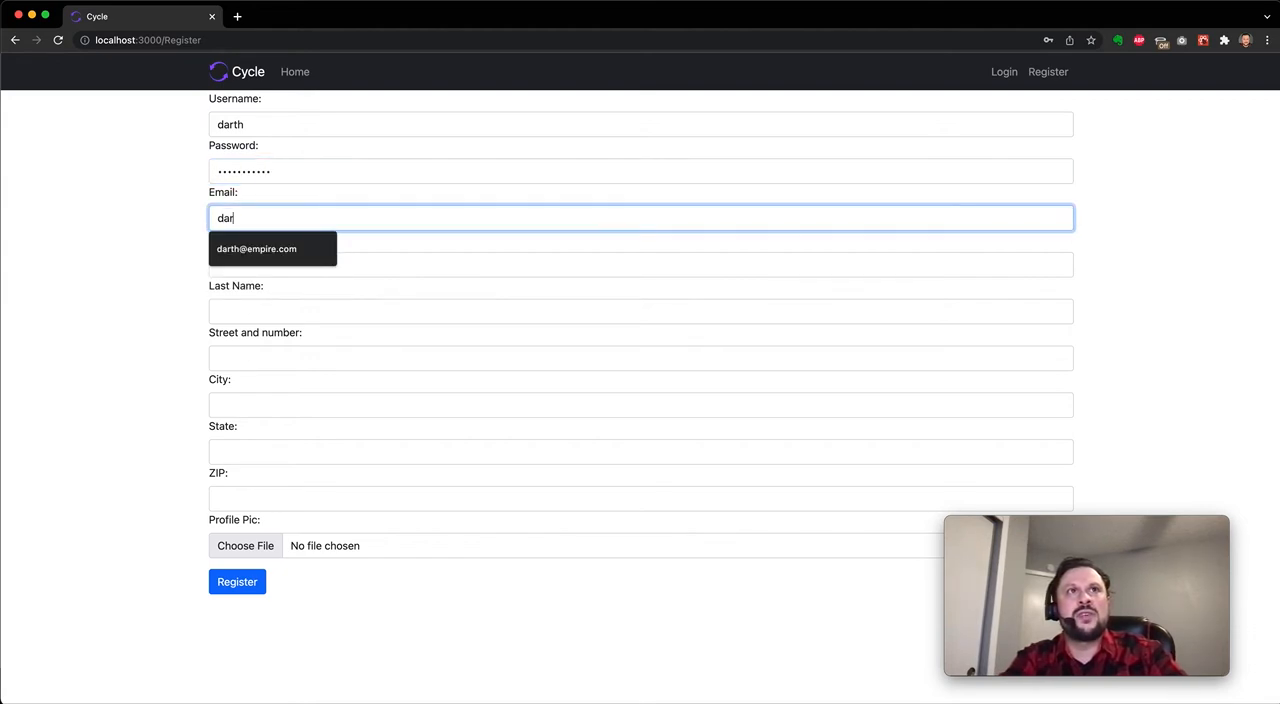
click(256, 248)
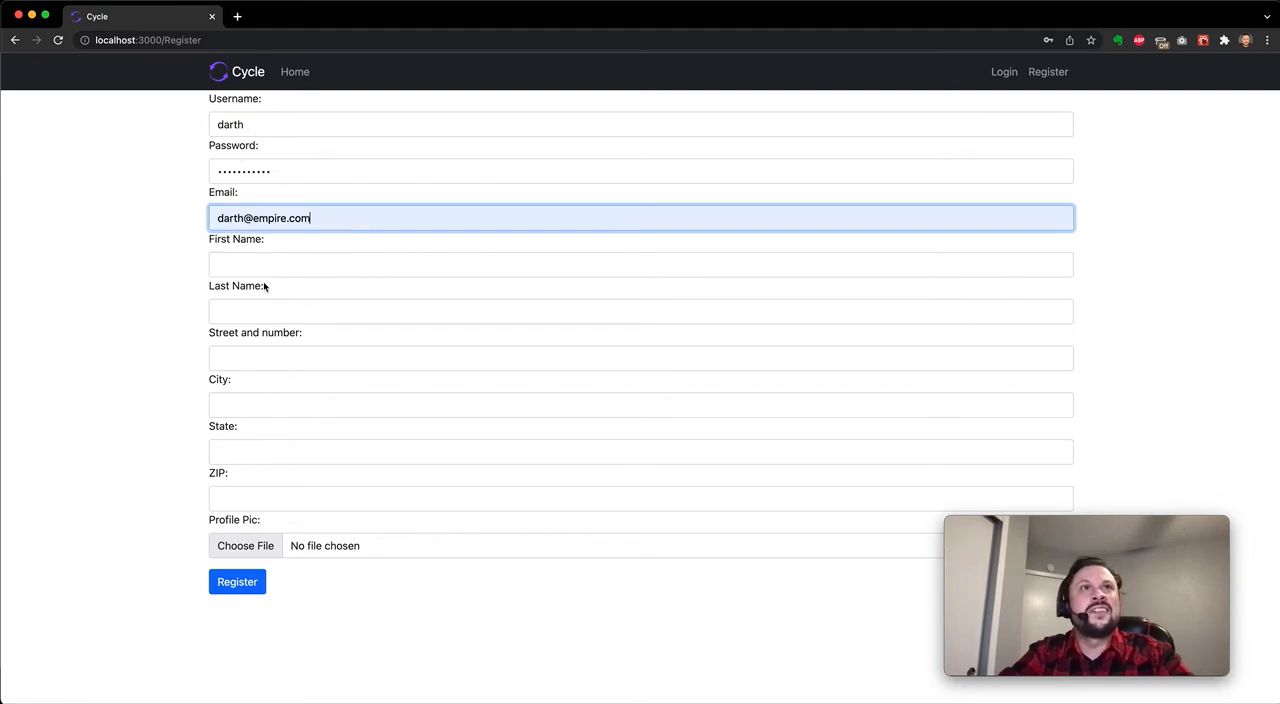
text(Darth)
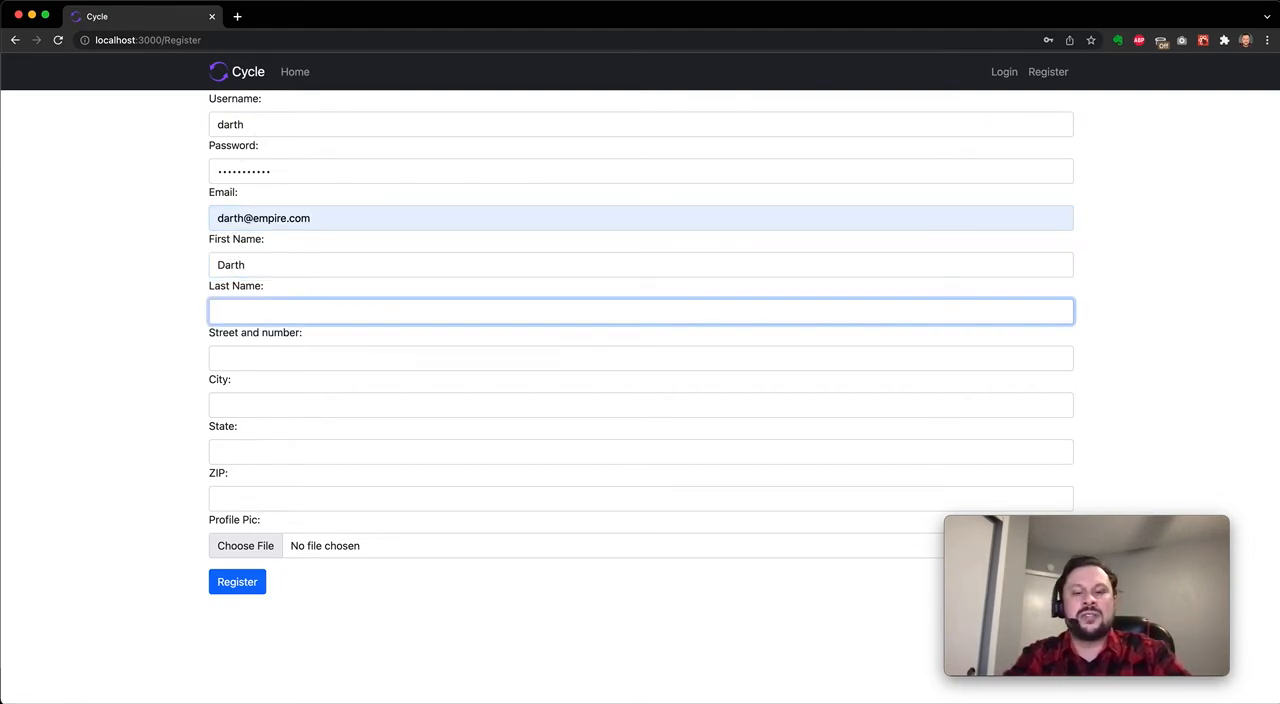
text(Vader)
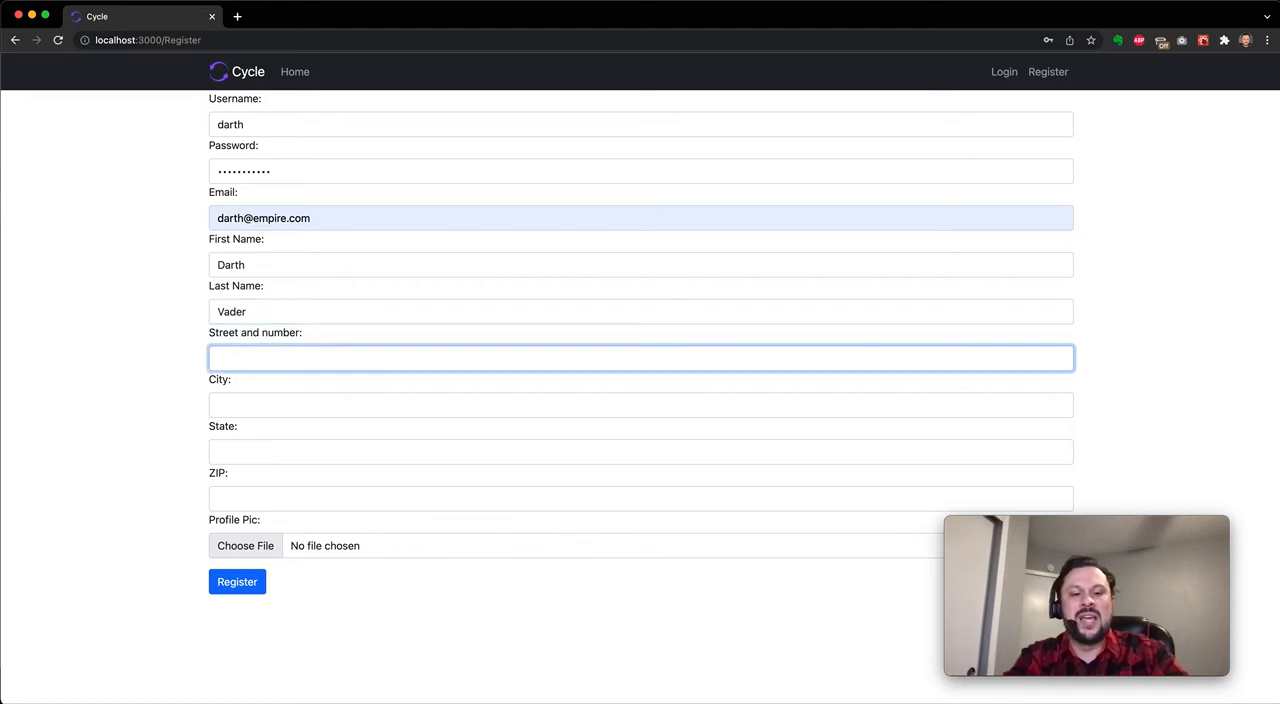
Fill in the suggested street address, city Austin, state Texas and ZIP 78704
text(123 Va)
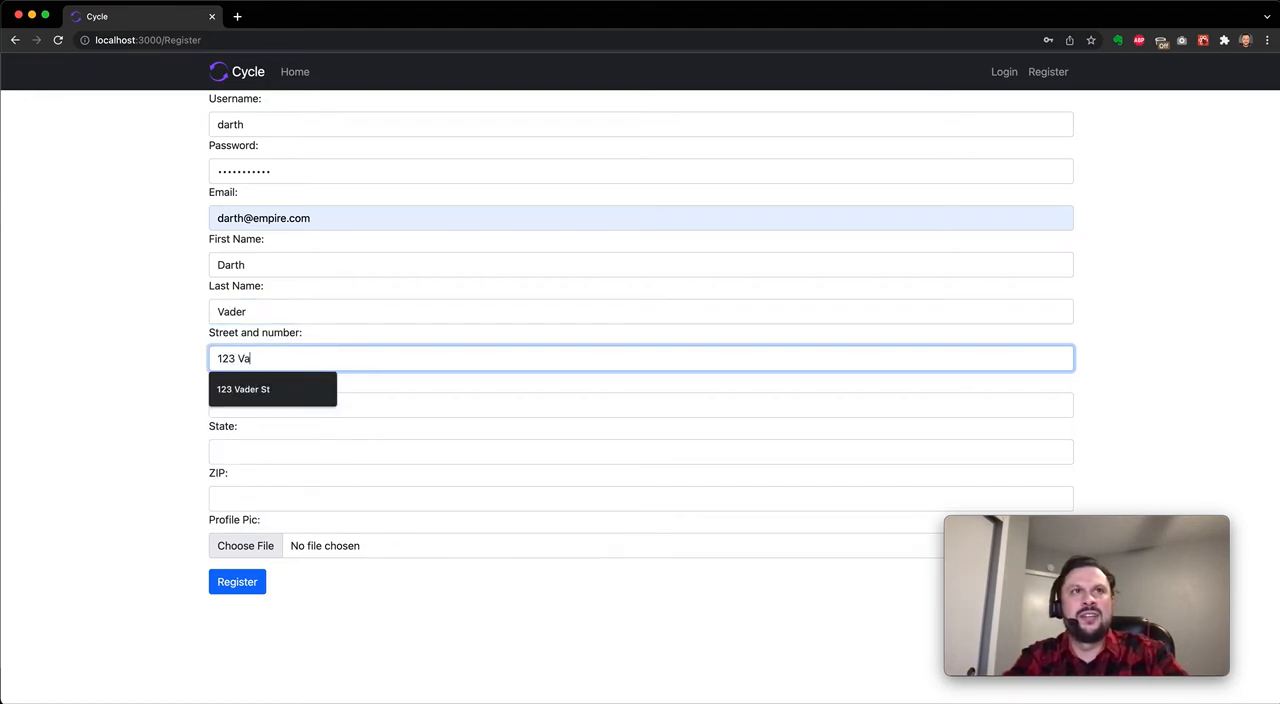
click(243, 389)
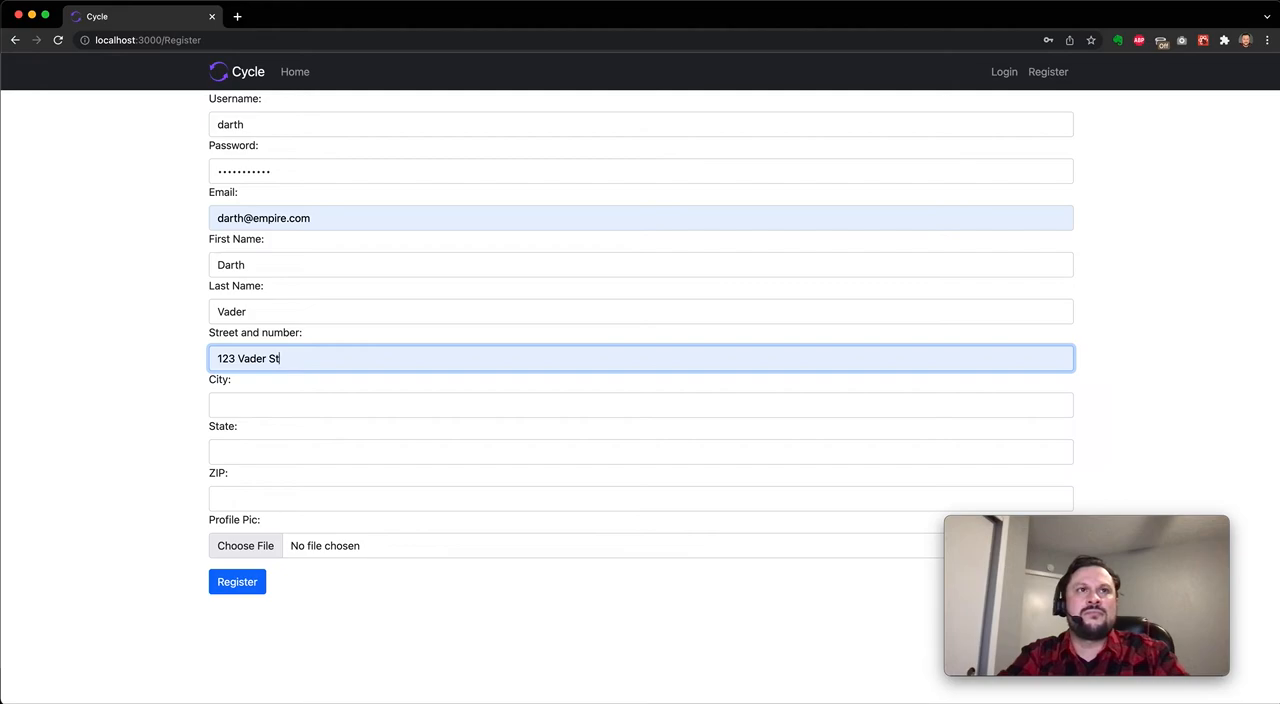
text(Au)
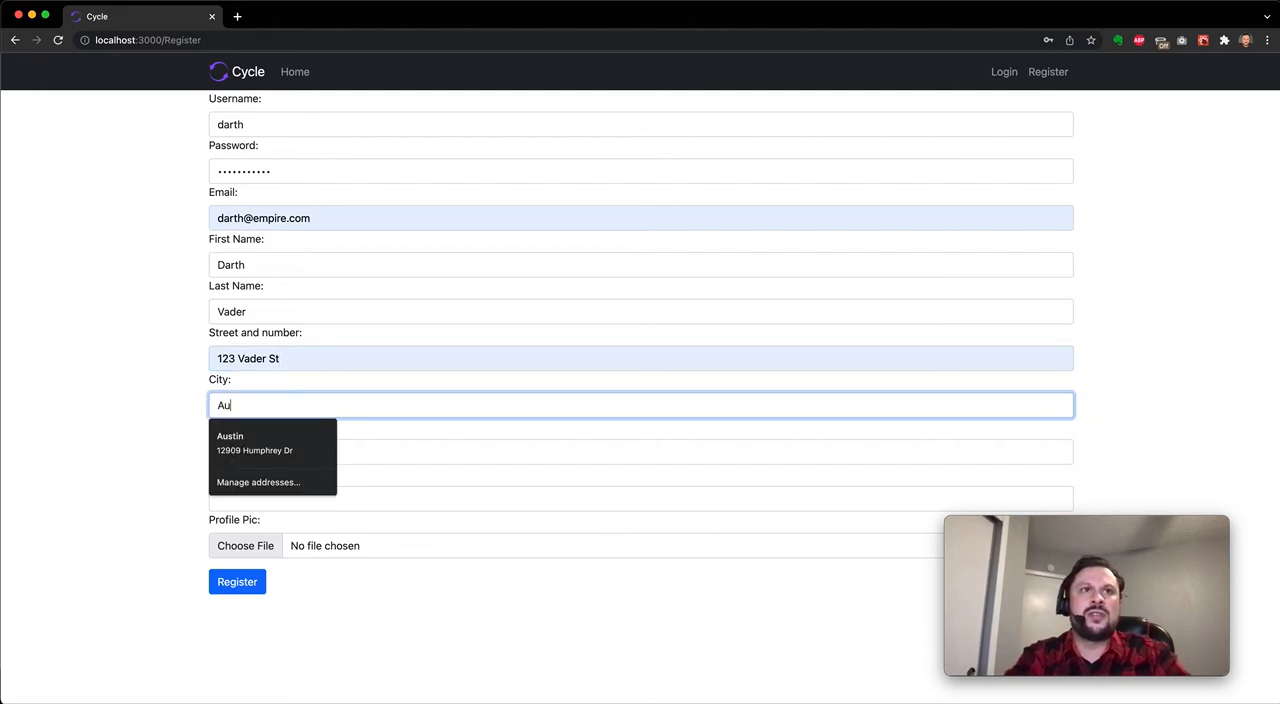
click(254, 443)
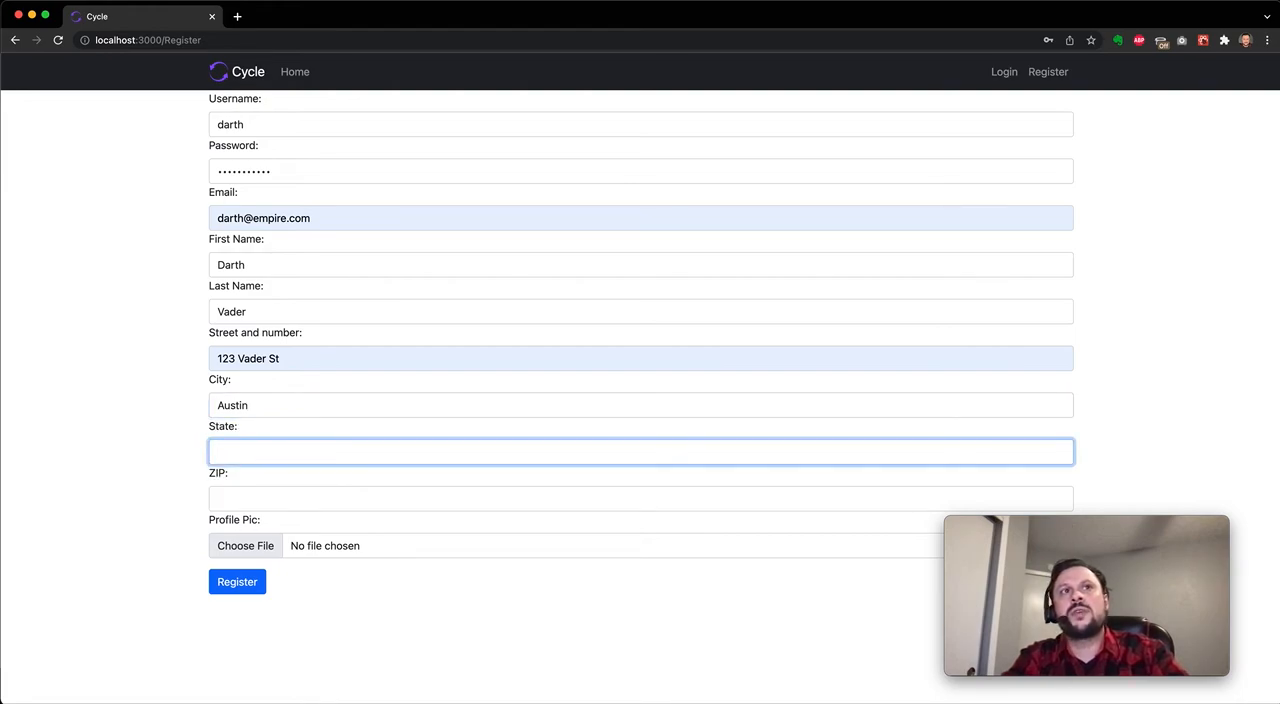
text(Texas)
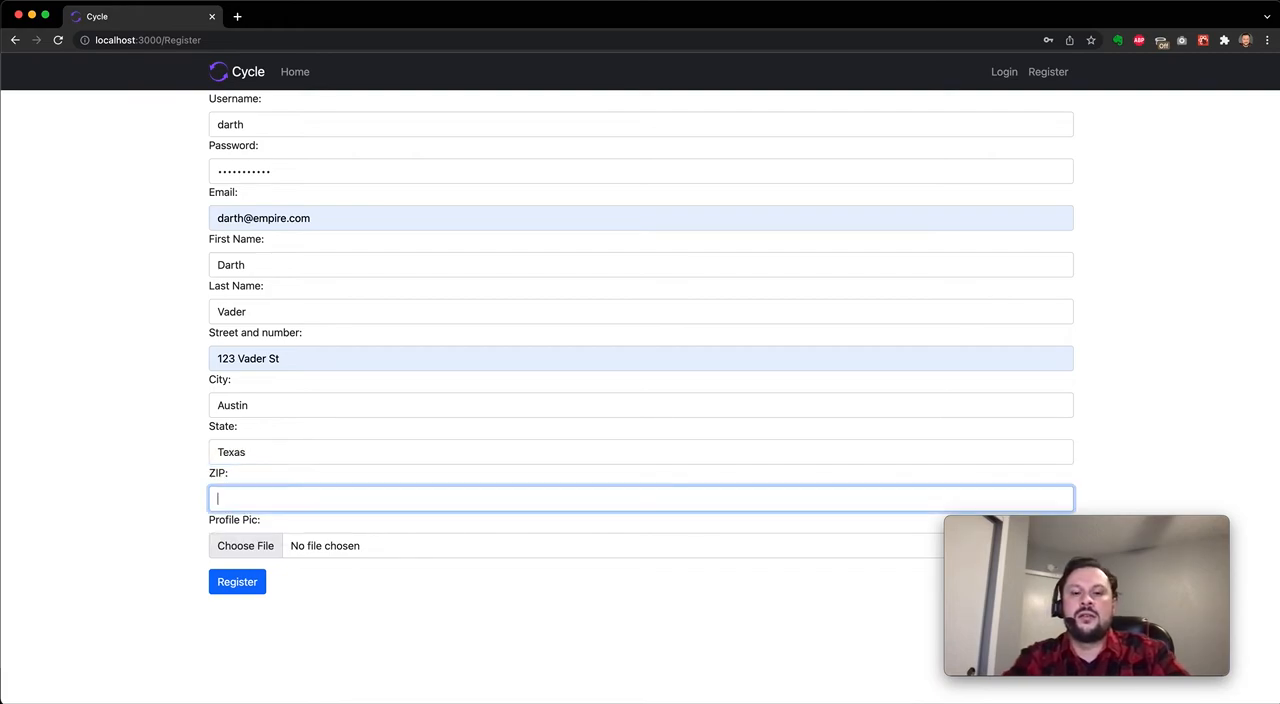
text(78704)
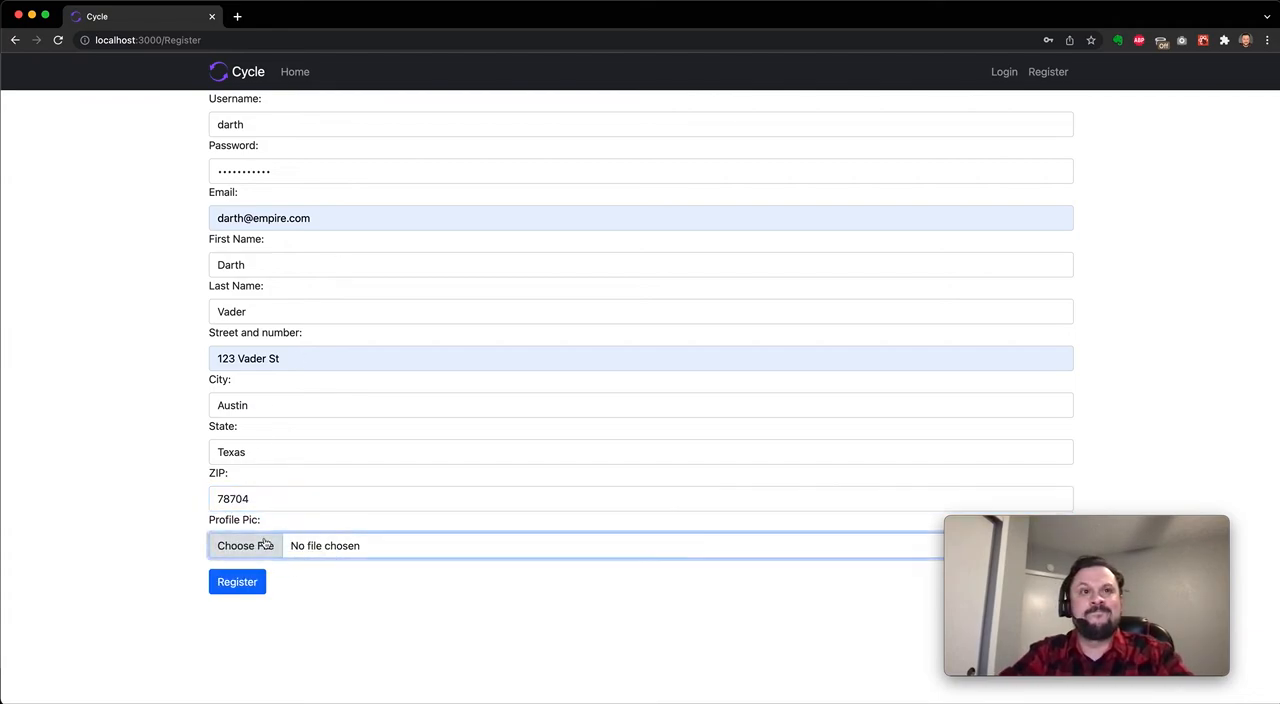
Register the Darth account with darth.jpeg, view the Saber details, then log out
click(245, 545)
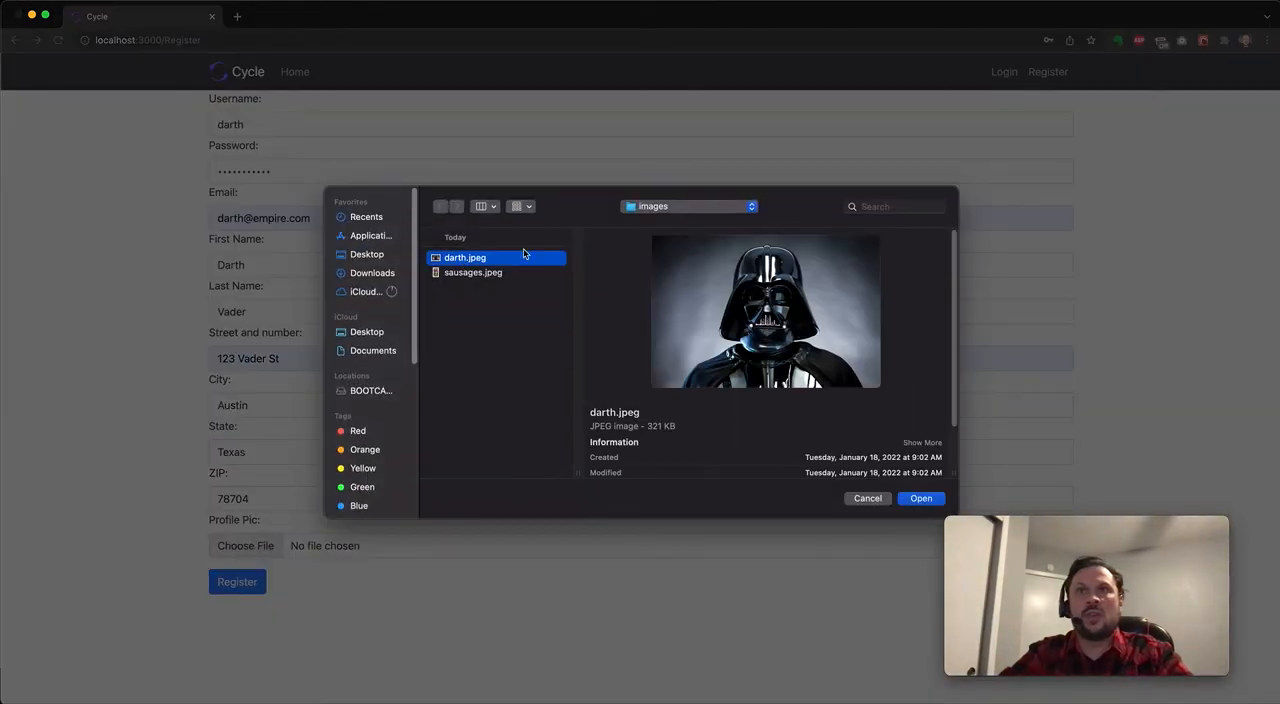
click(921, 498)
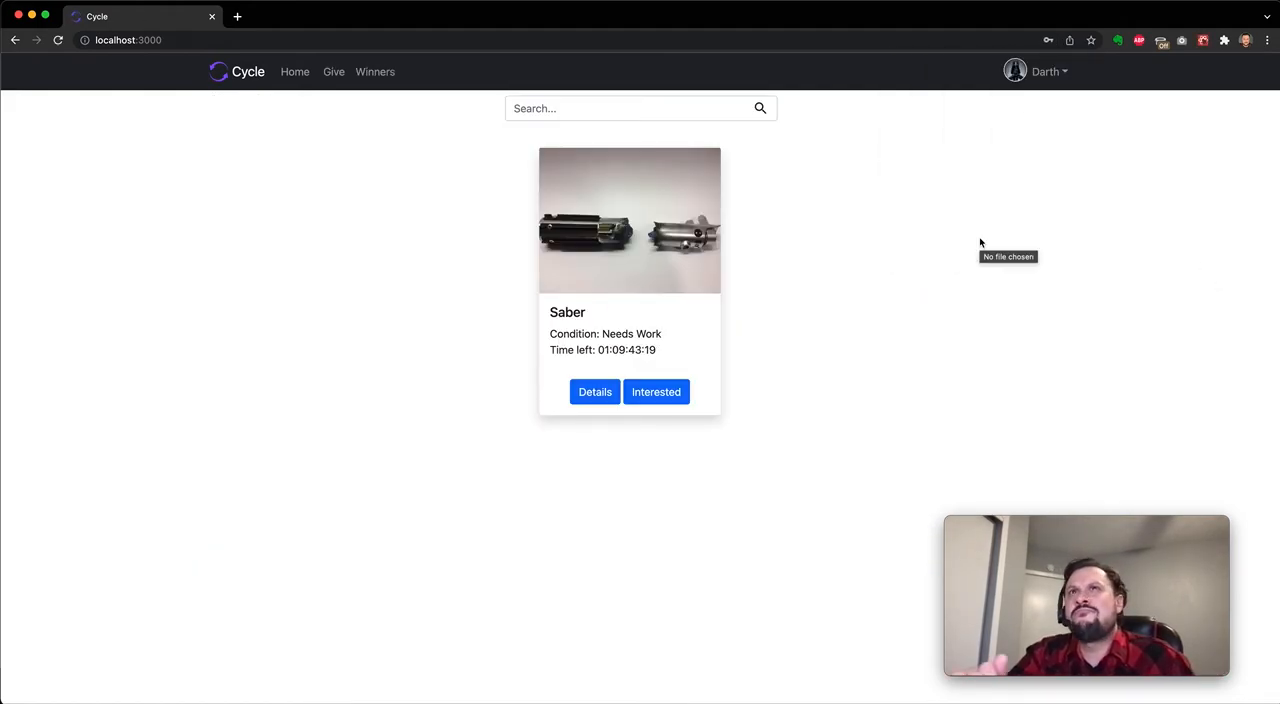
mouse_move(888, 242)
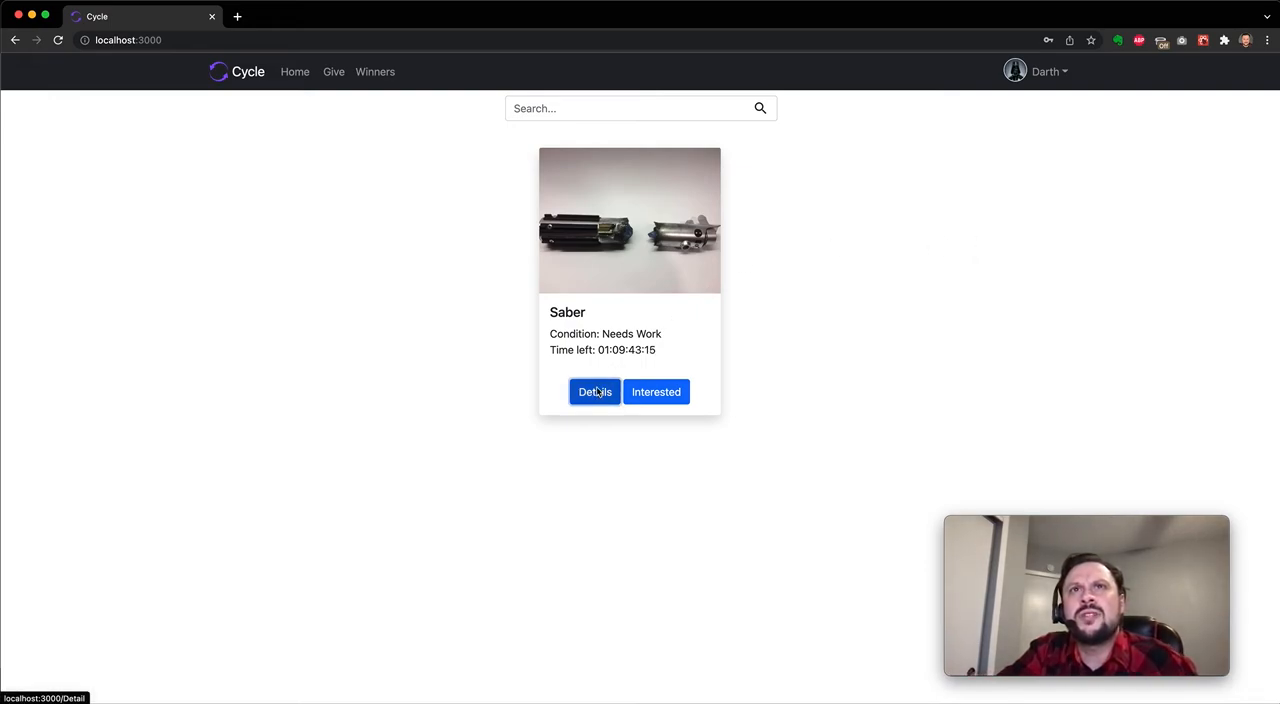
click(593, 391)
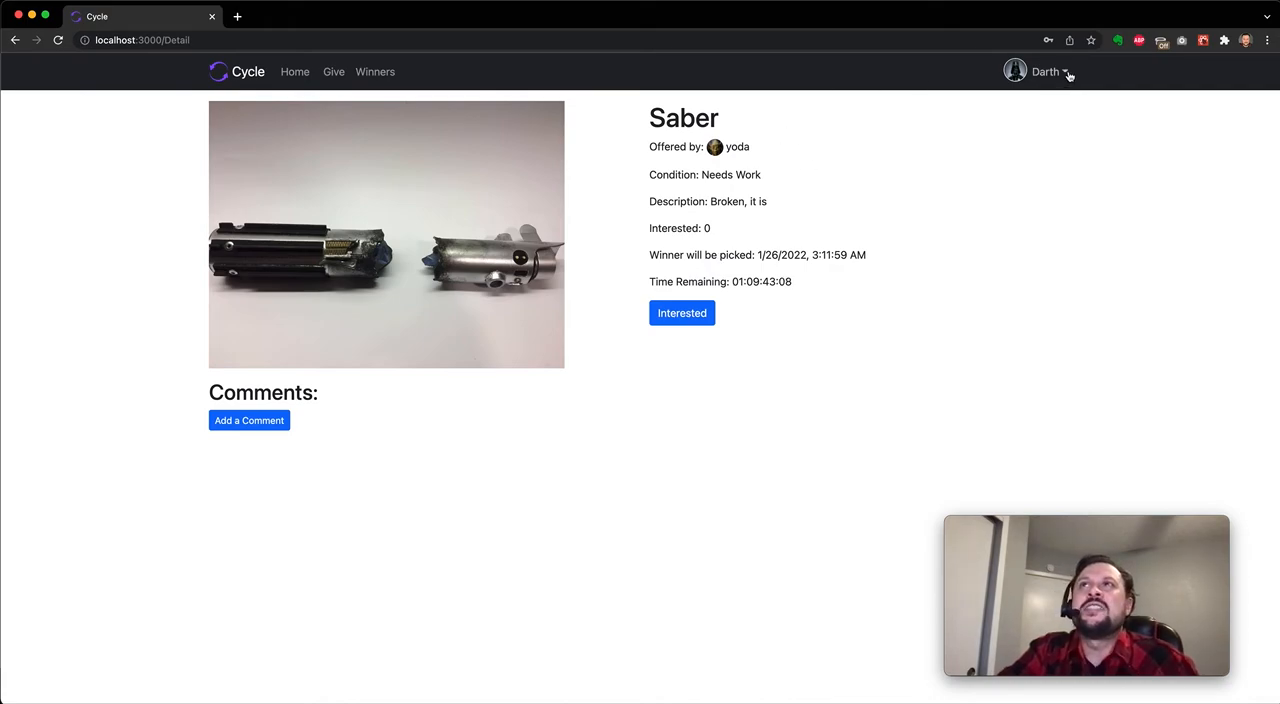
click(1044, 72)
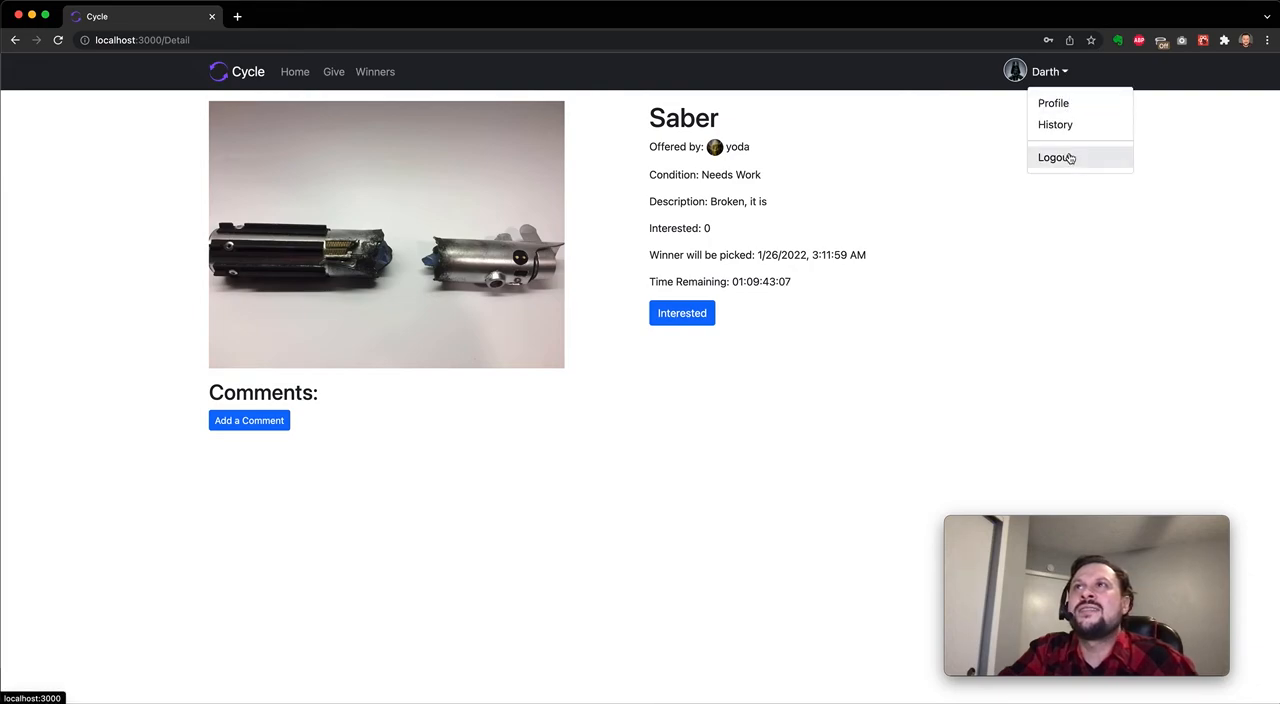
click(1055, 157)
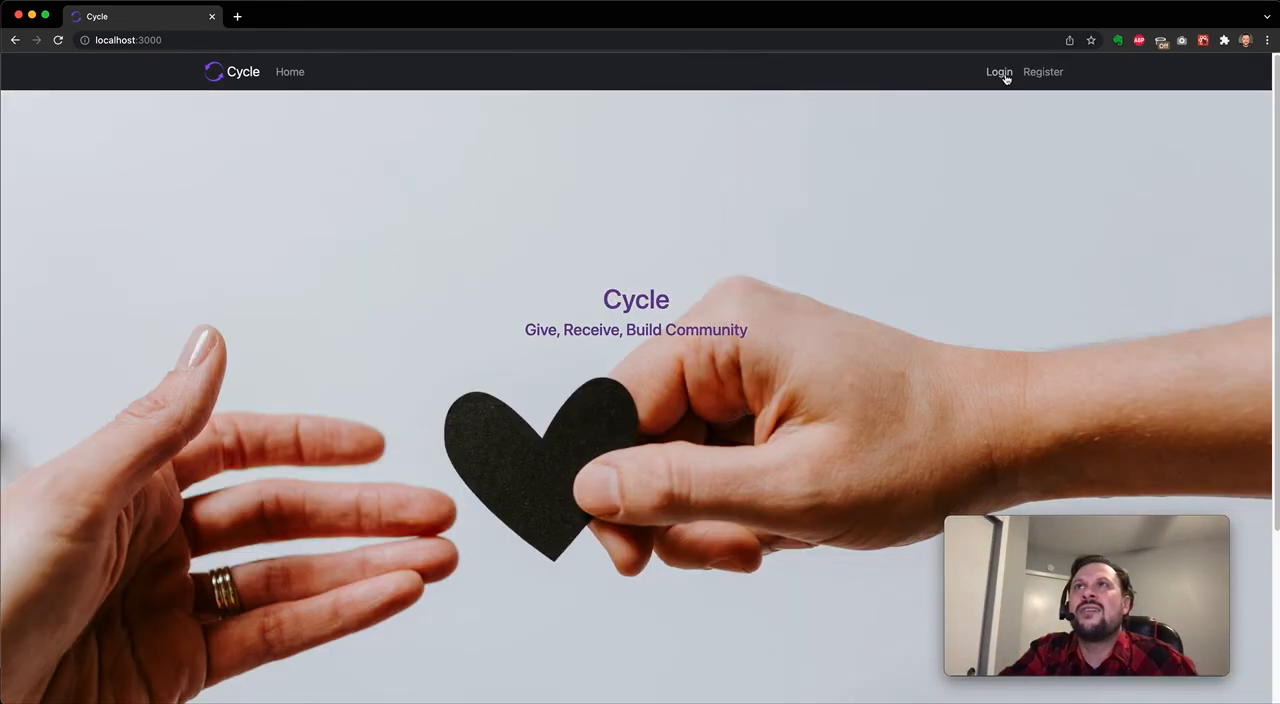
Log in as an existing user through the Please Login dialog
click(998, 71)
text(nevin)
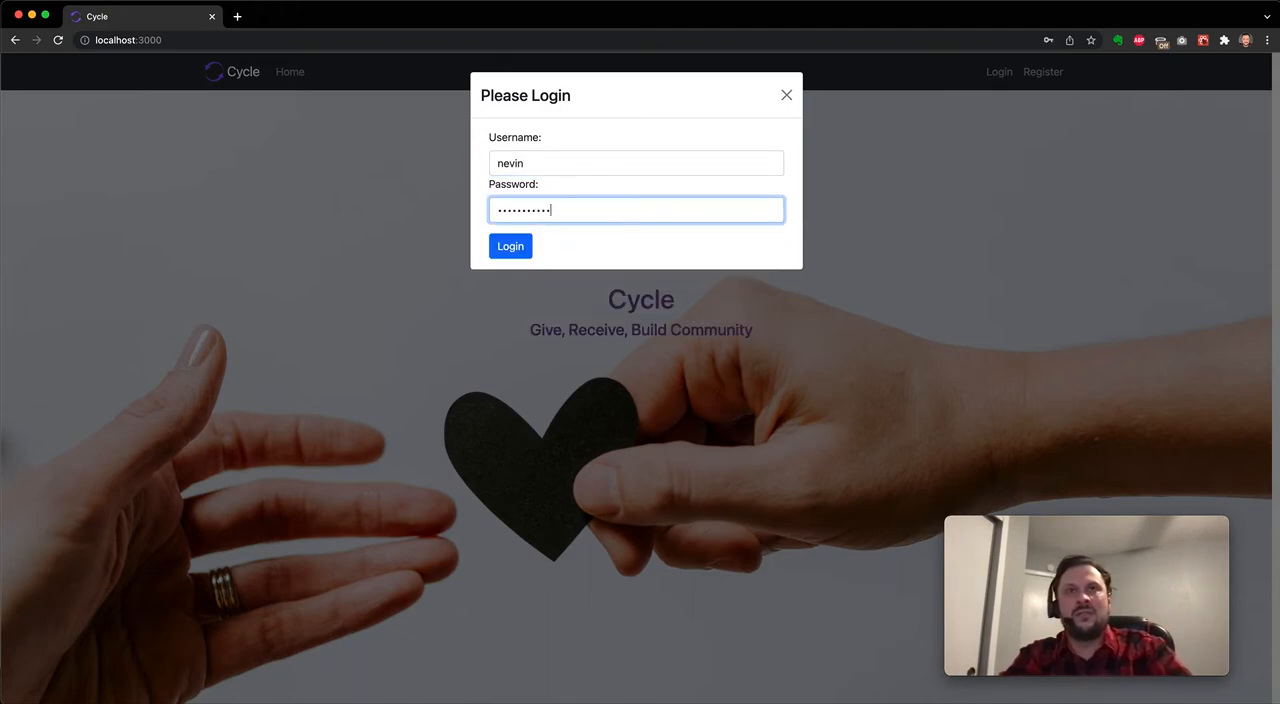
click(510, 246)
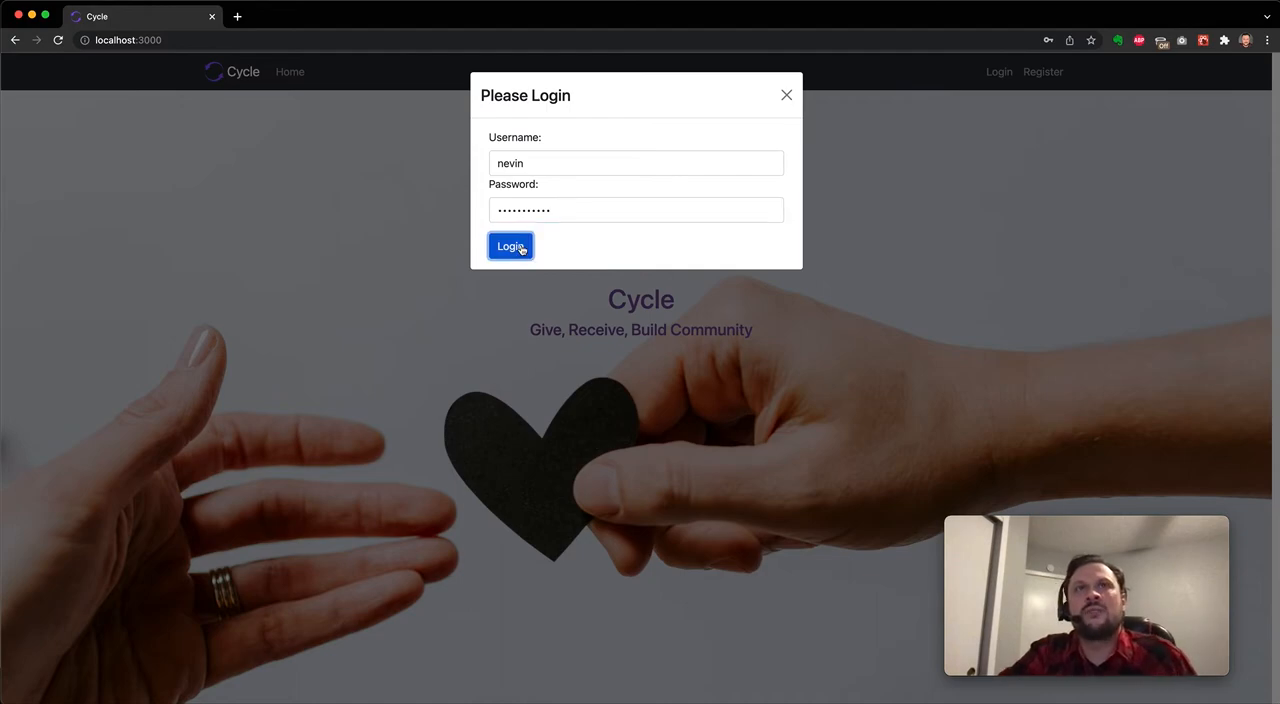
click(510, 246)
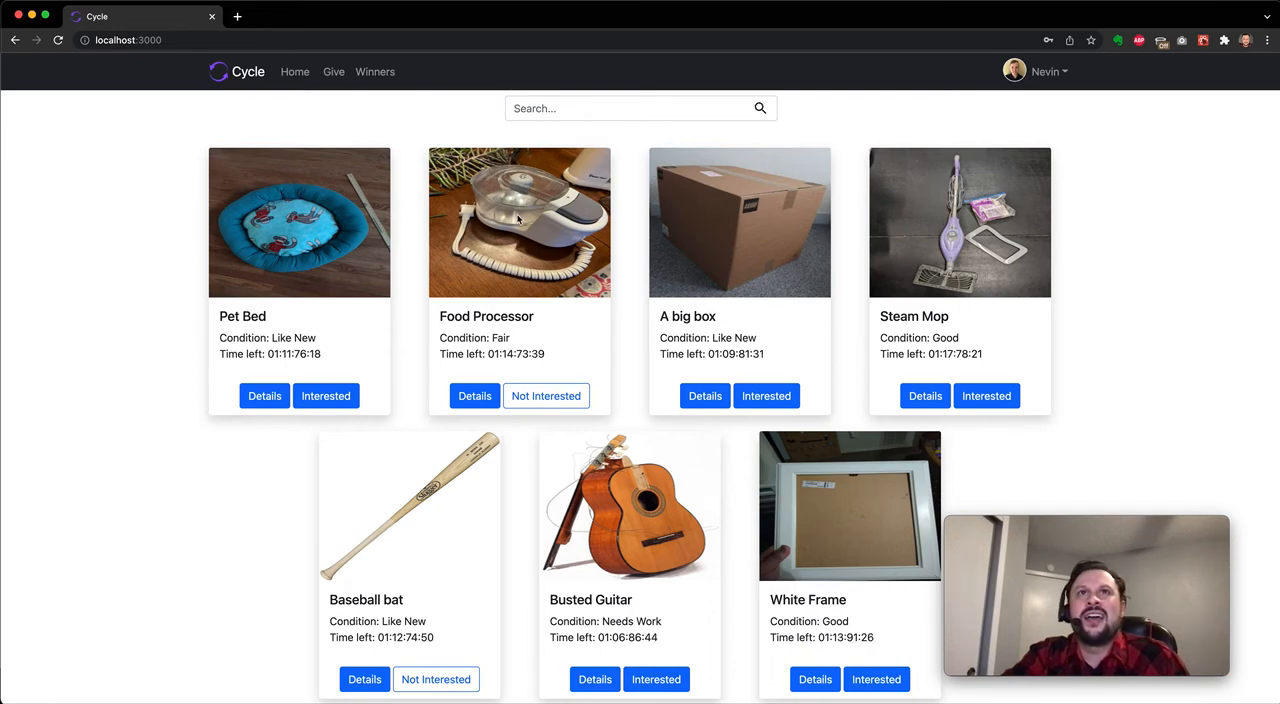
Search gifts for 'box', mark interest in Pet Bed, and withdraw interest from Food Processor
click(625, 108)
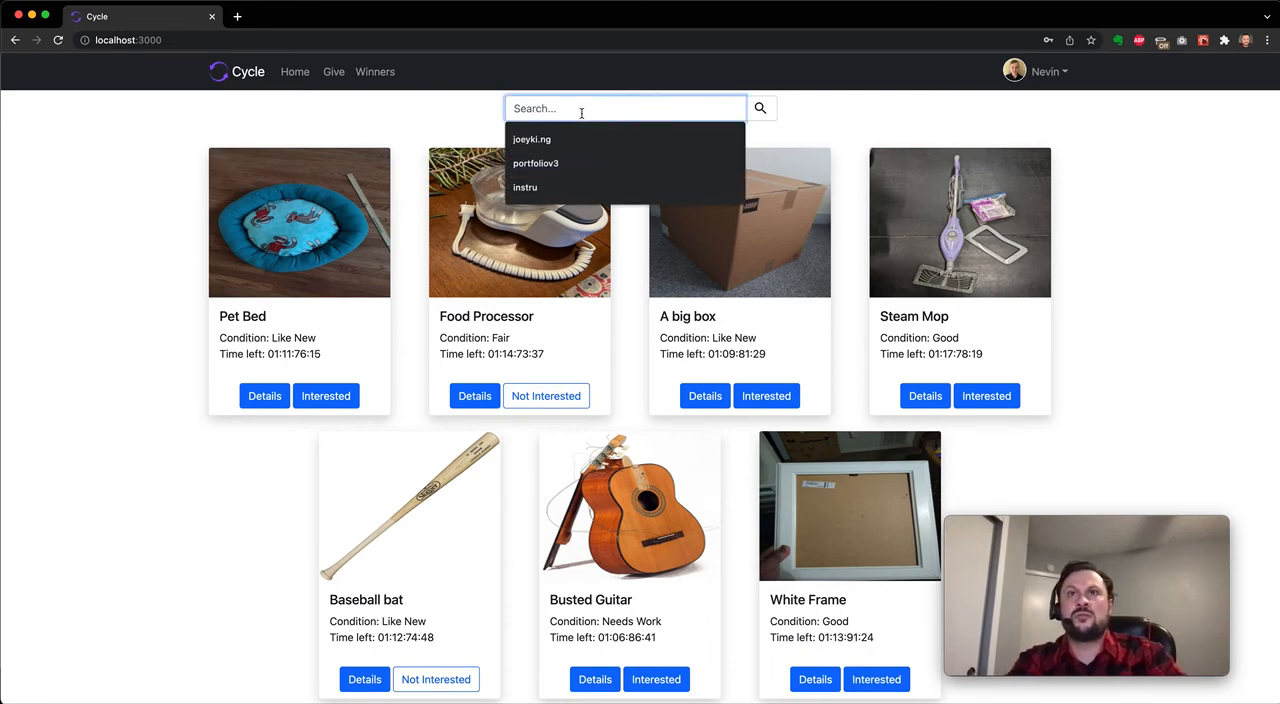
text(box)
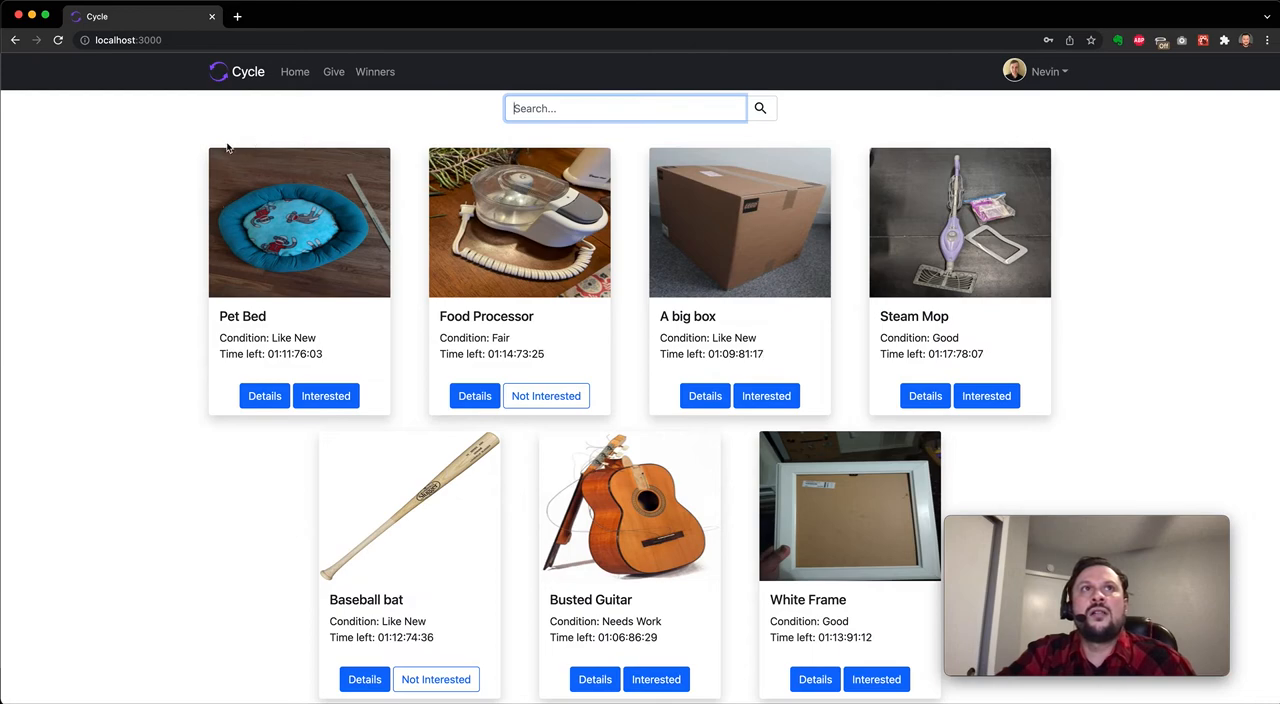
mouse_move(417, 342)
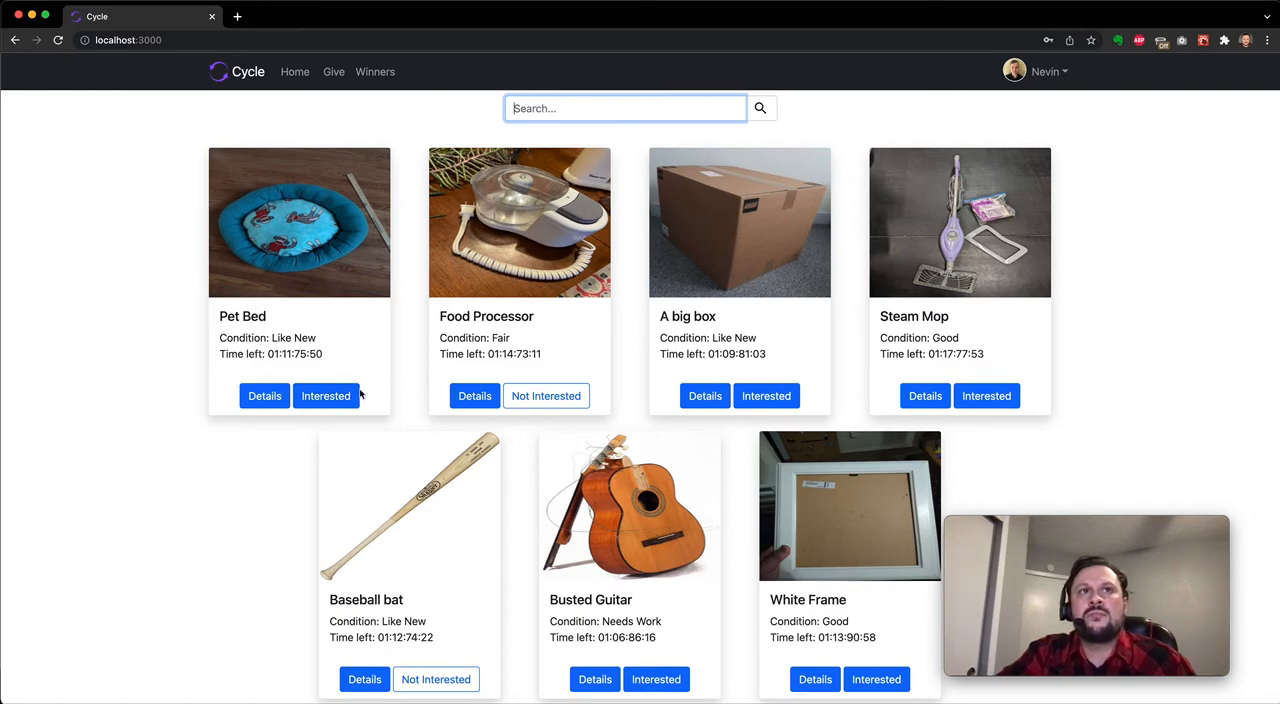
click(325, 396)
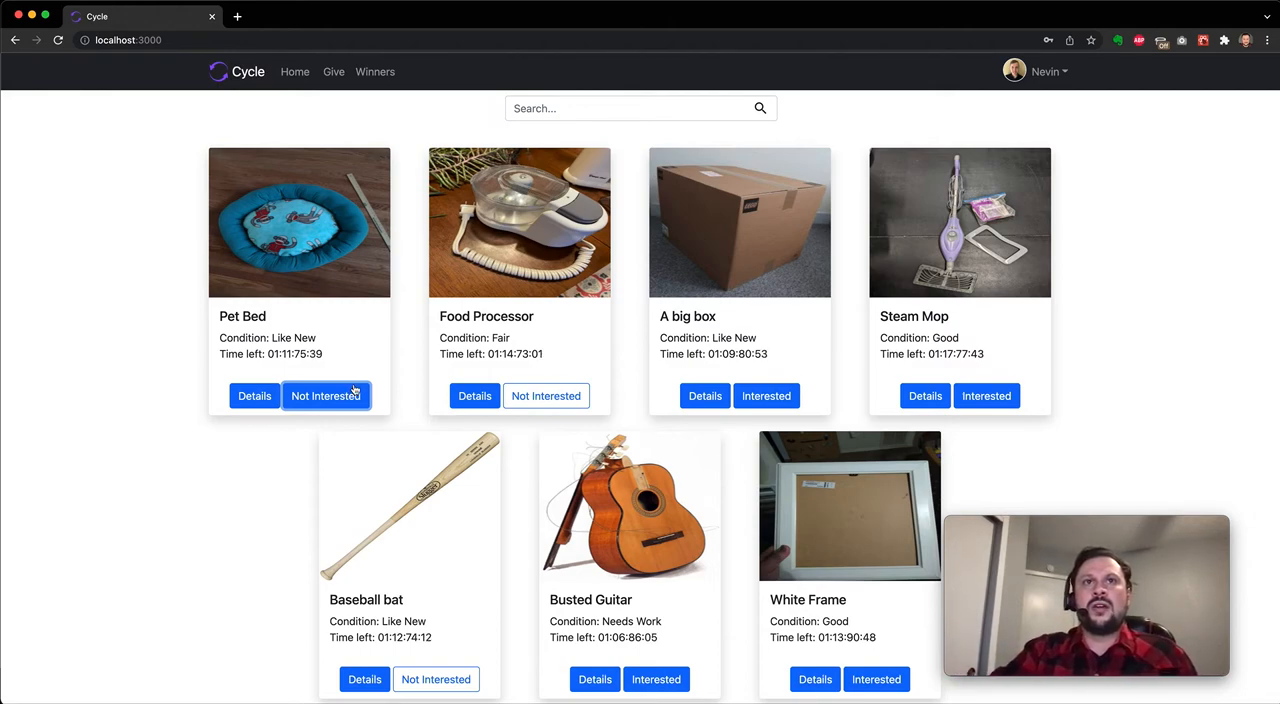
click(546, 395)
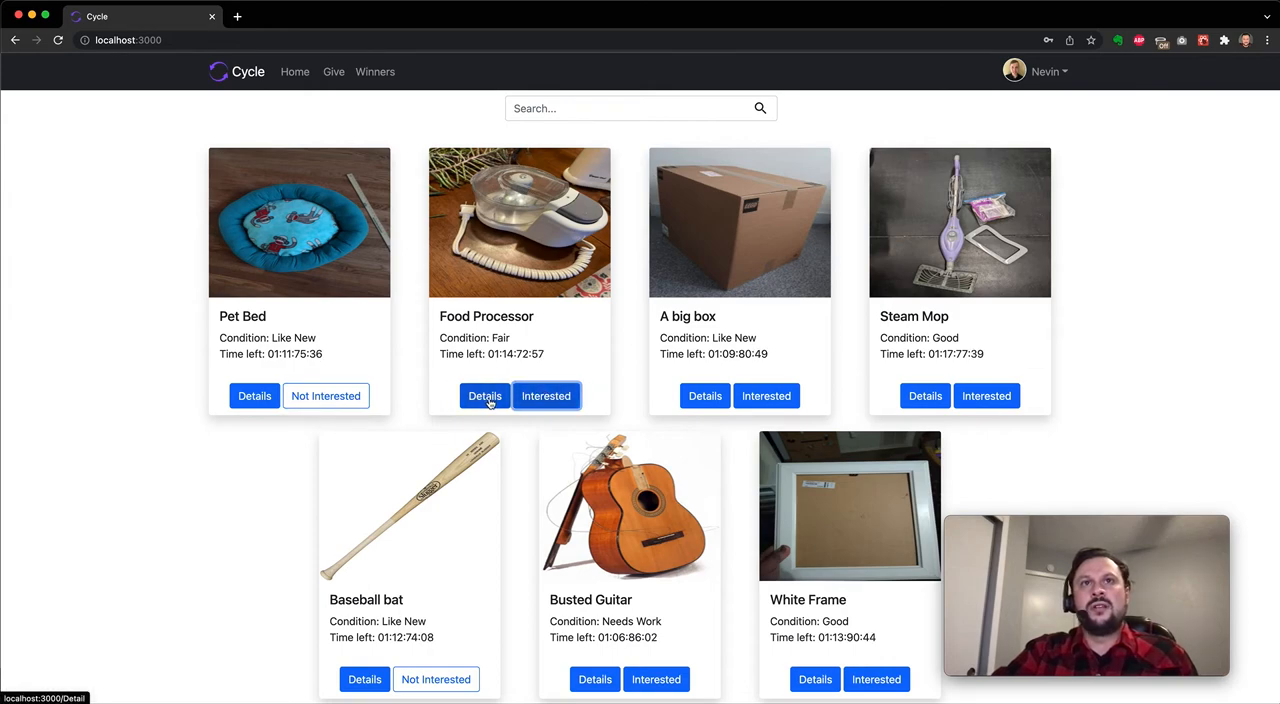
Mark interest on the Food Processor detail page, raising its count to 4
click(483, 396)
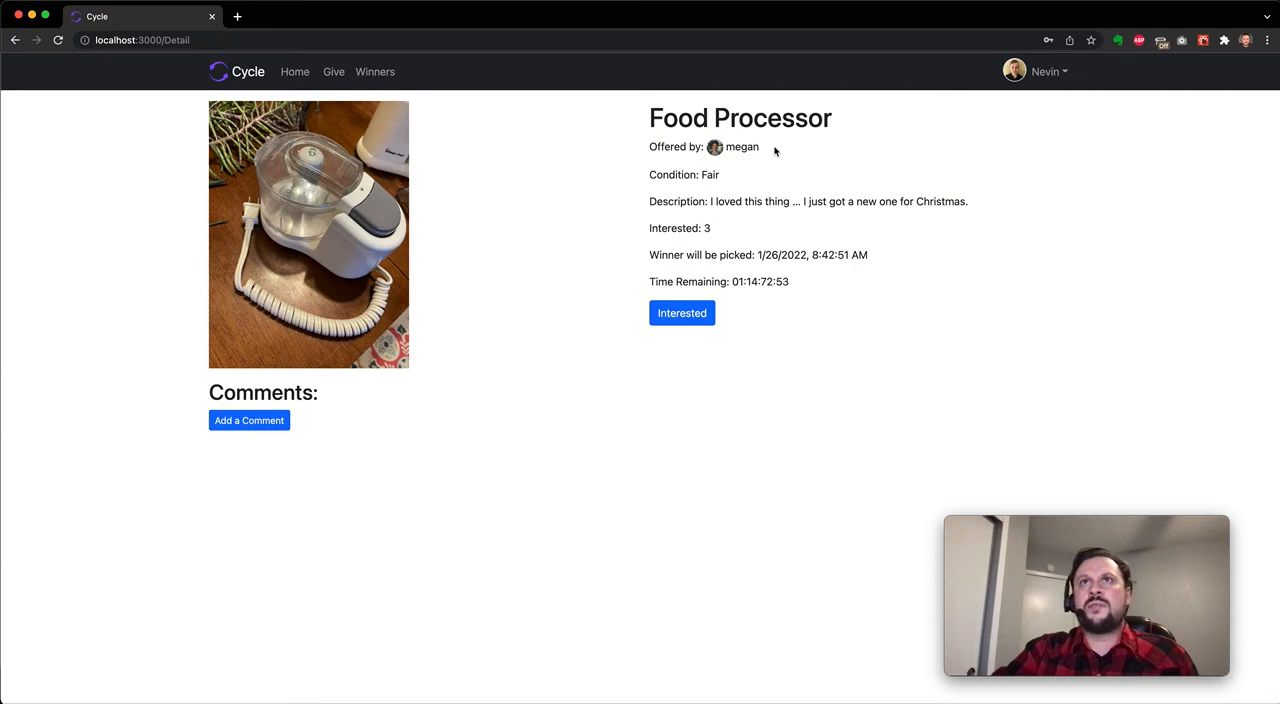
mouse_move(973, 219)
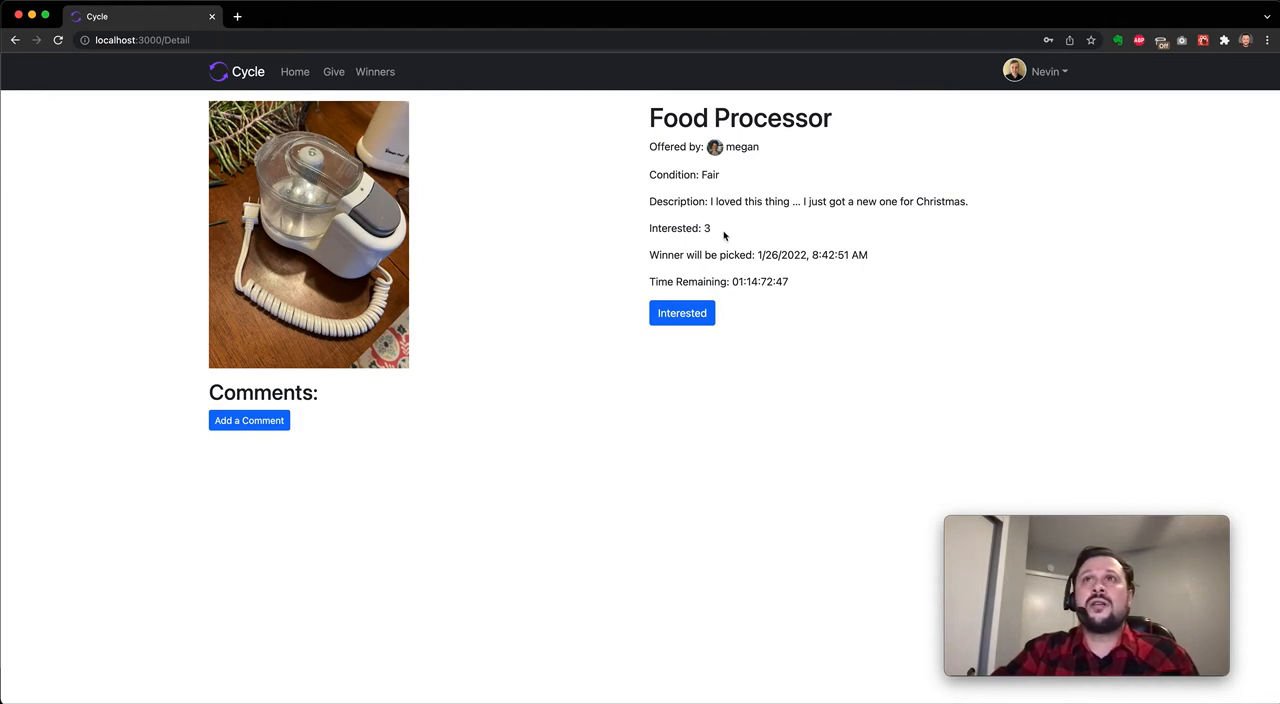
mouse_move(885, 270)
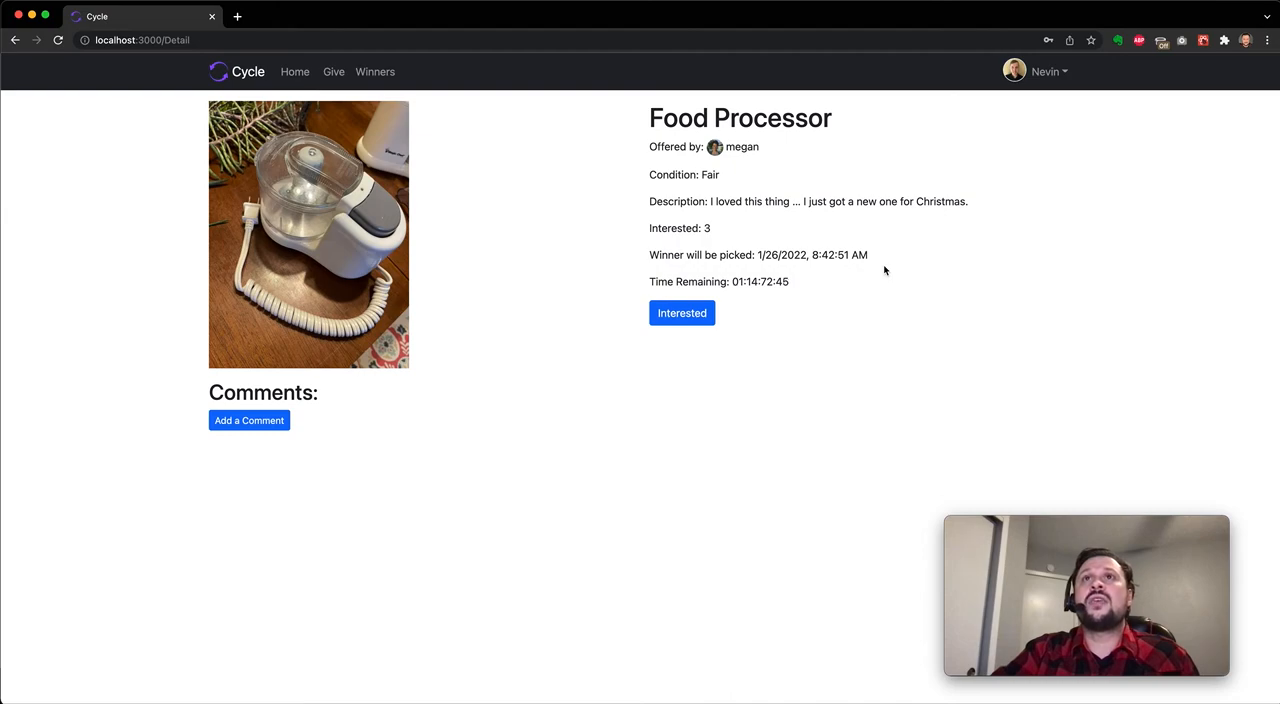
mouse_move(768, 301)
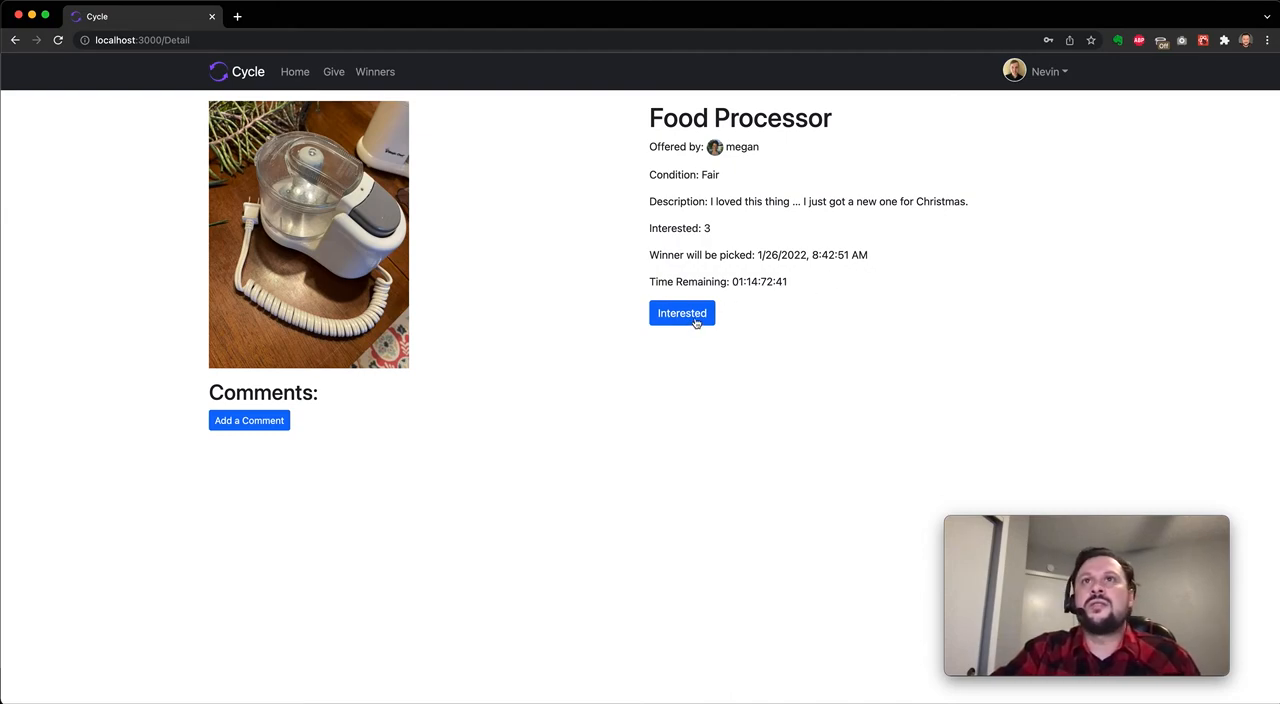
click(681, 313)
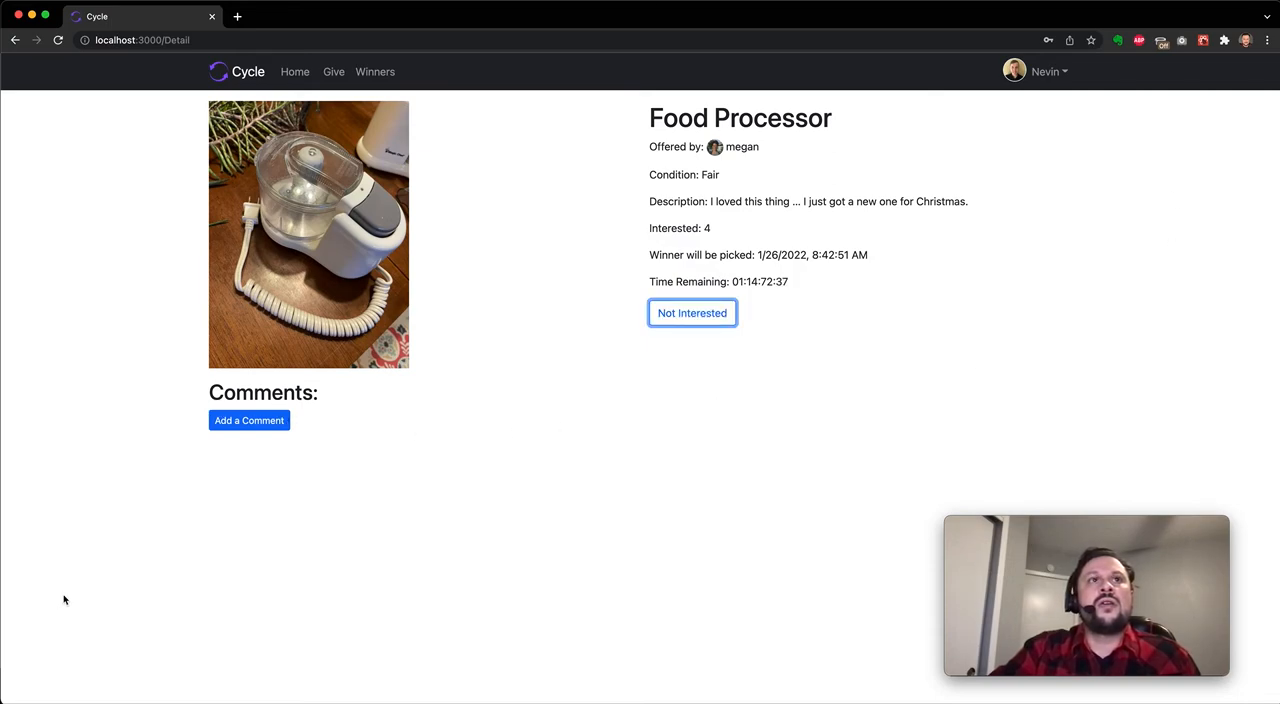
mouse_move(375, 75)
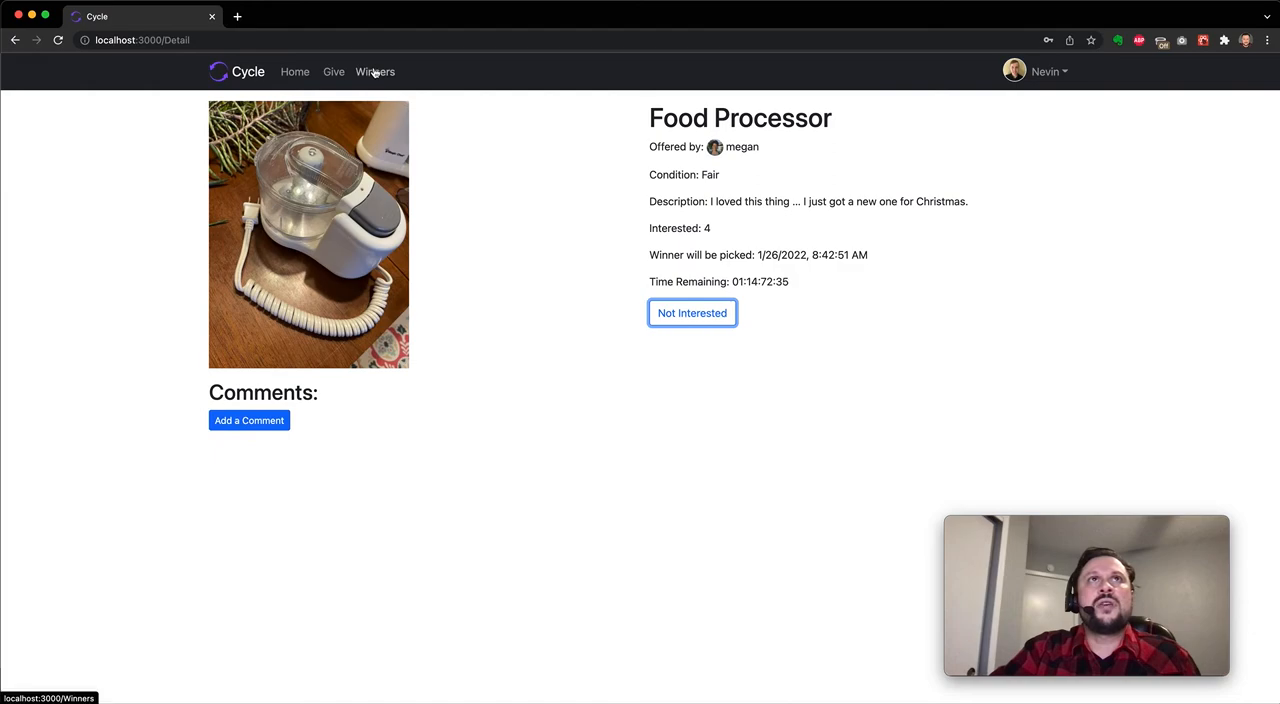
mouse_move(317, 78)
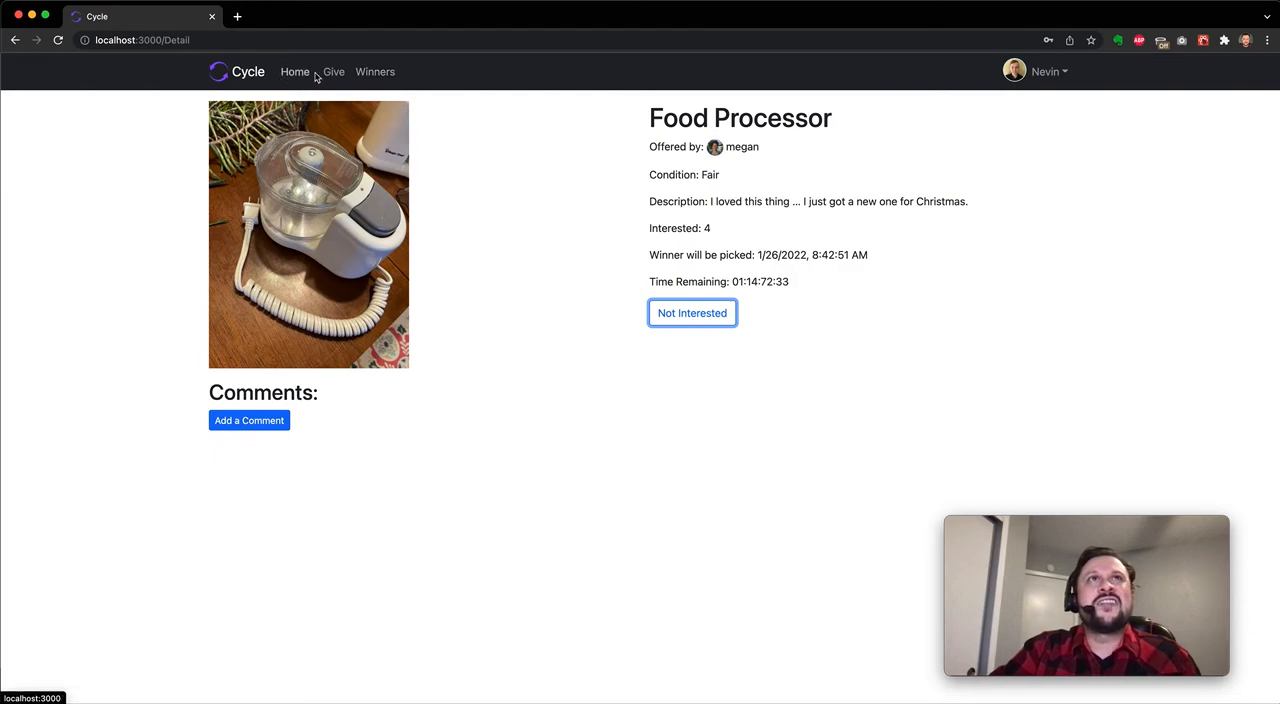
Open the 2021 People Magazines details from your Give list
click(334, 71)
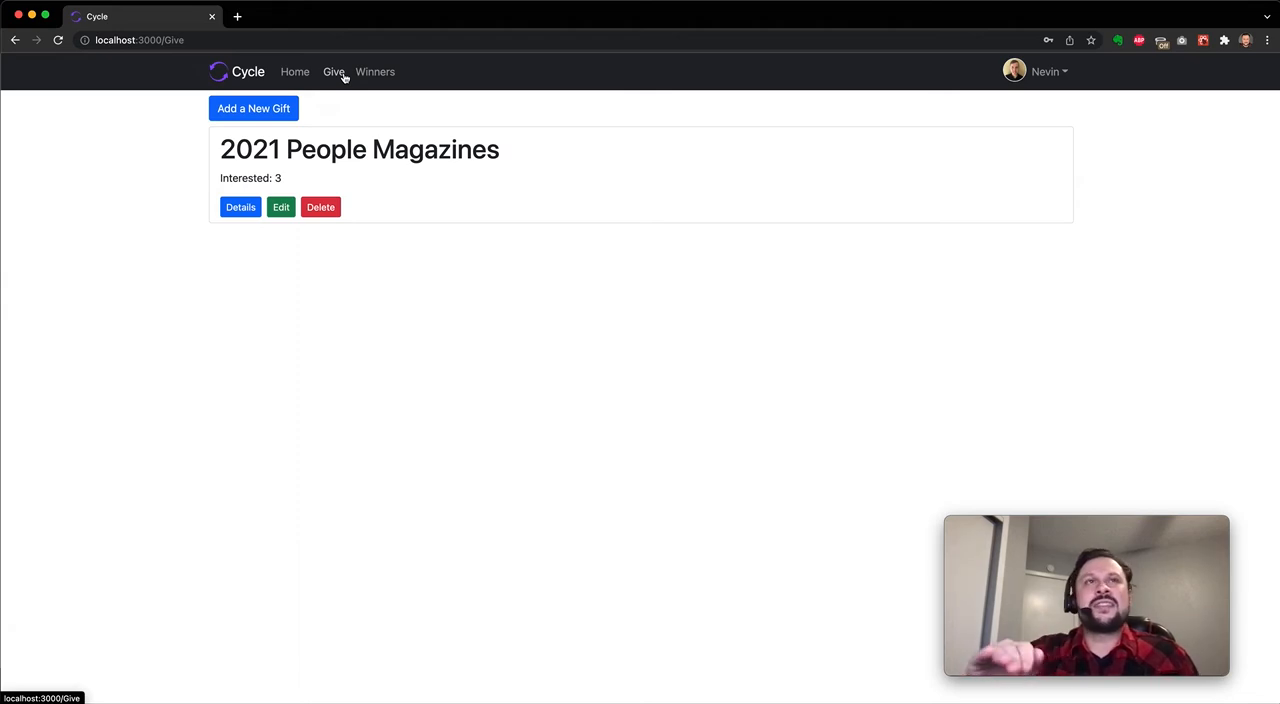
mouse_move(295, 75)
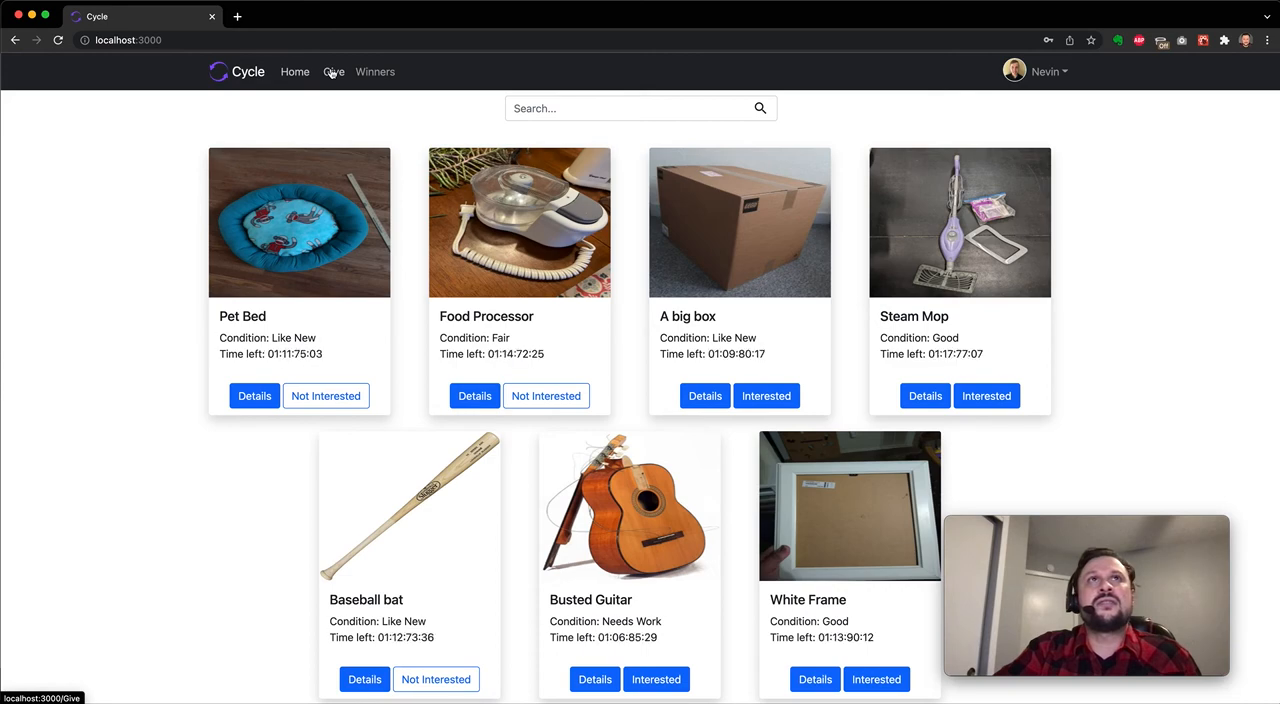
click(334, 71)
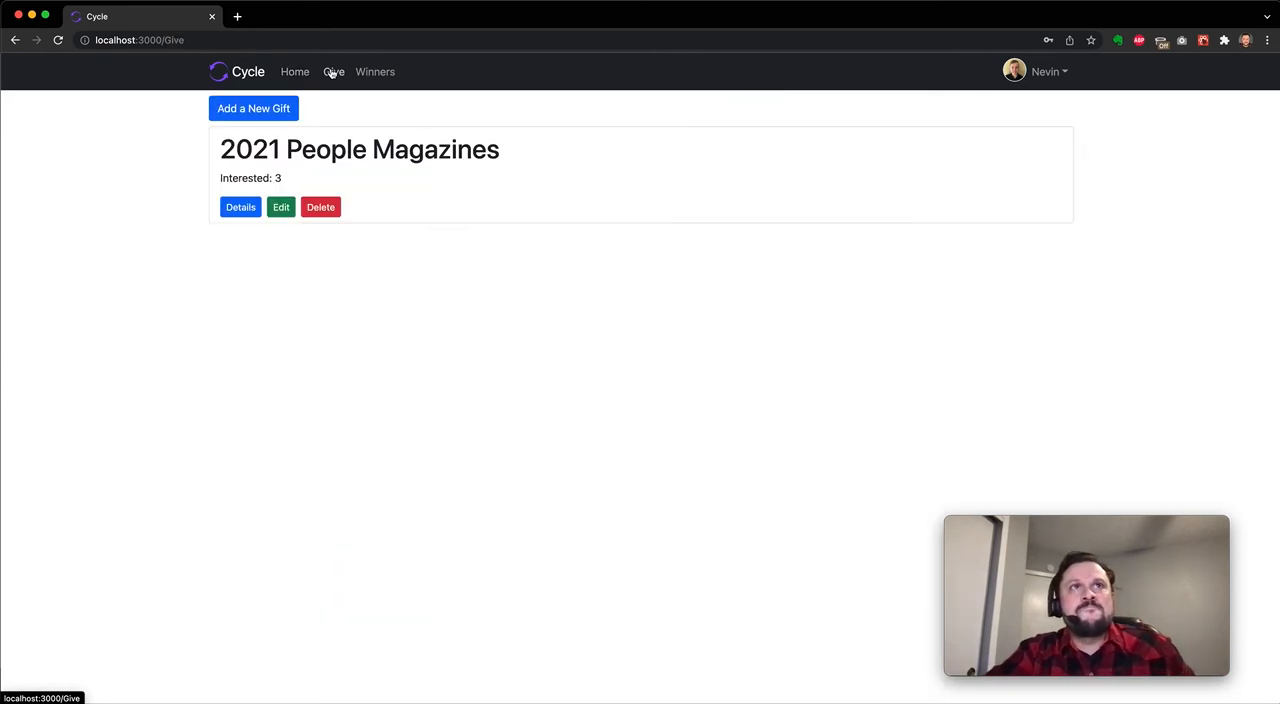
click(240, 207)
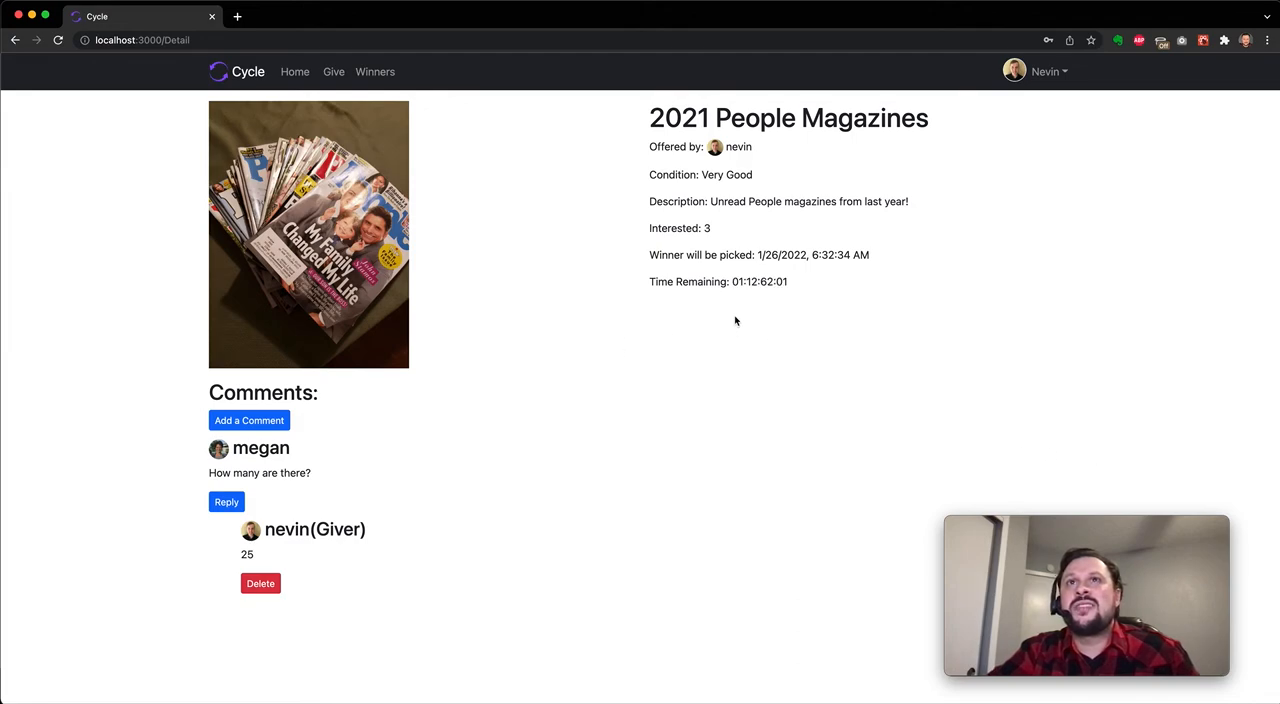
mouse_move(757, 333)
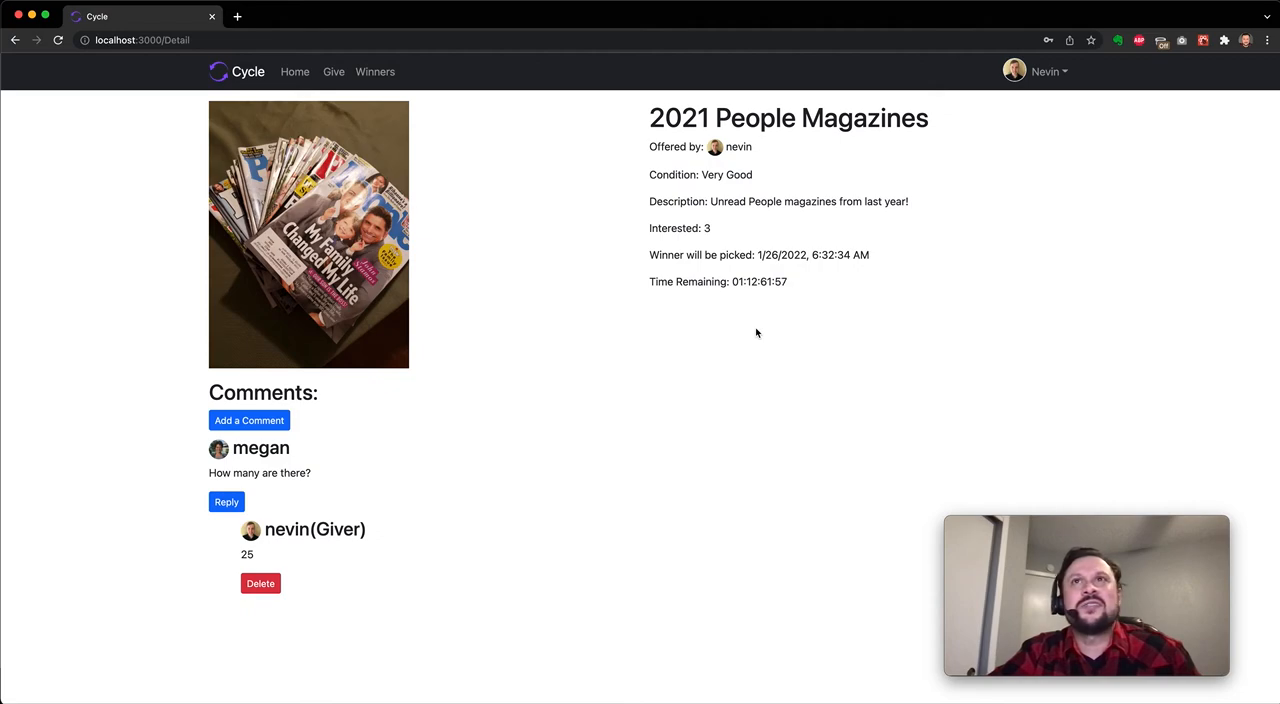
mouse_move(299, 456)
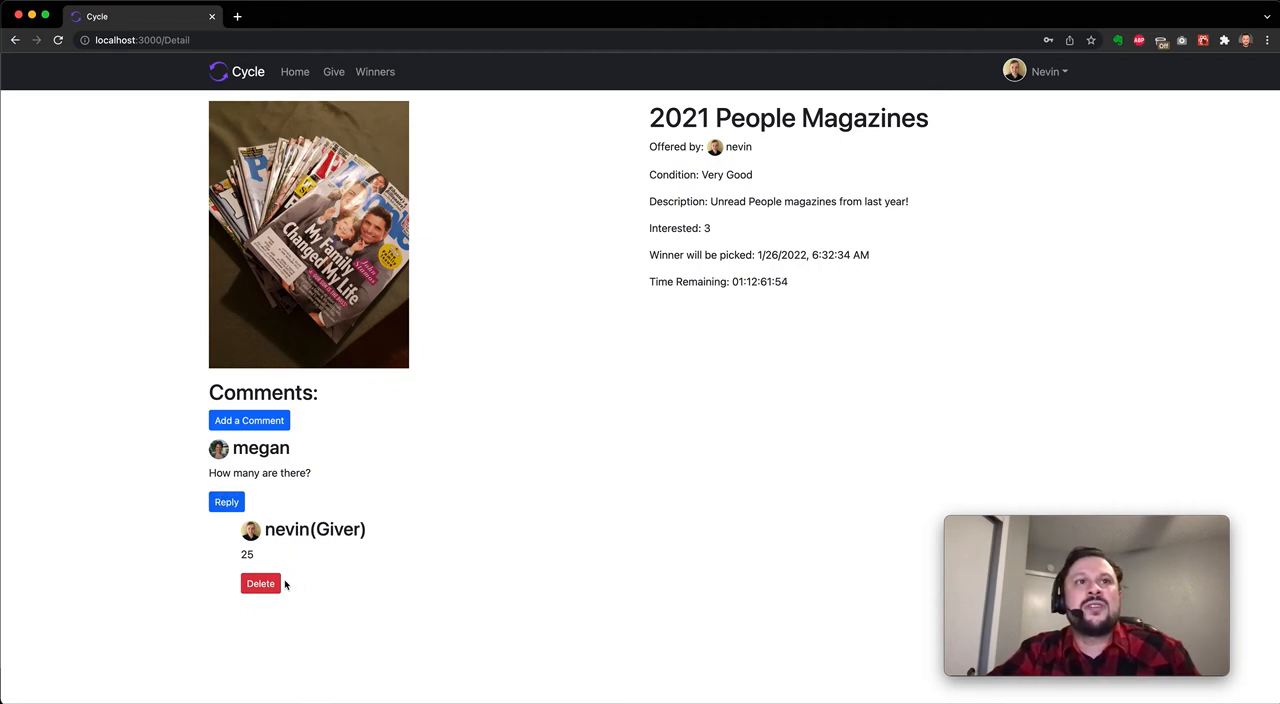
Replace the reply to 'How many are there?' with 25, then return to Give
click(226, 502)
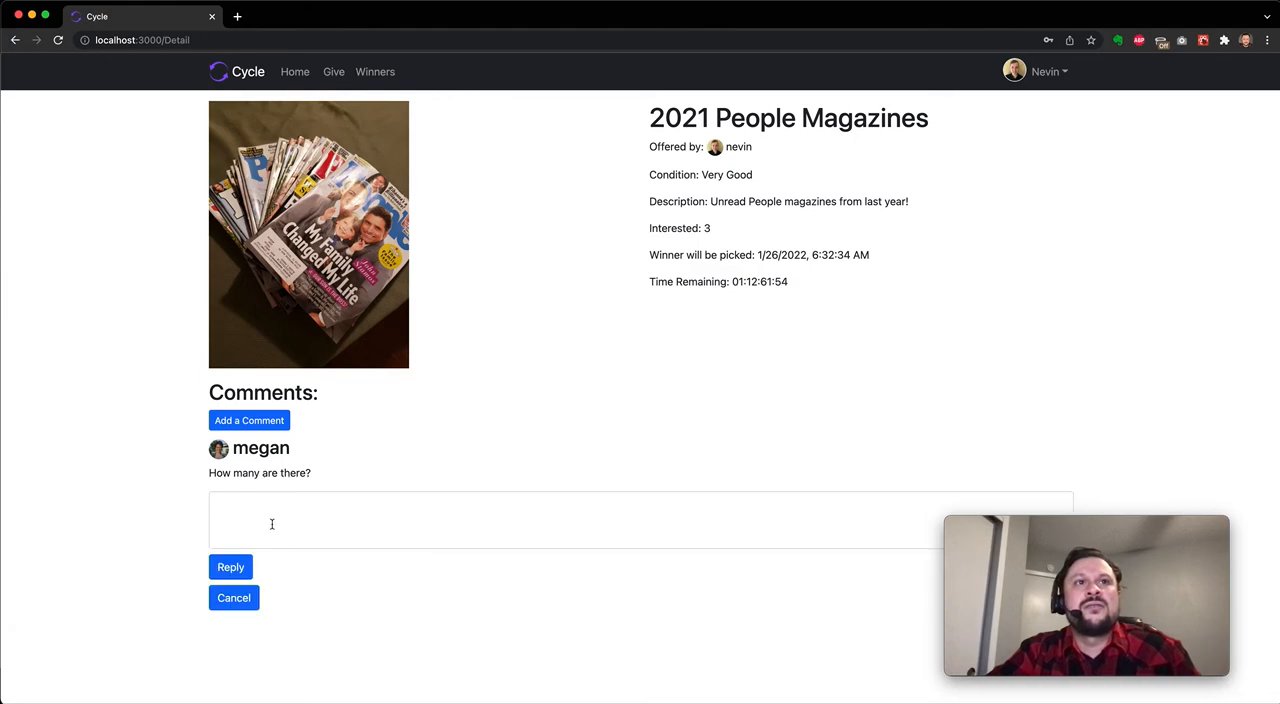
text(25)
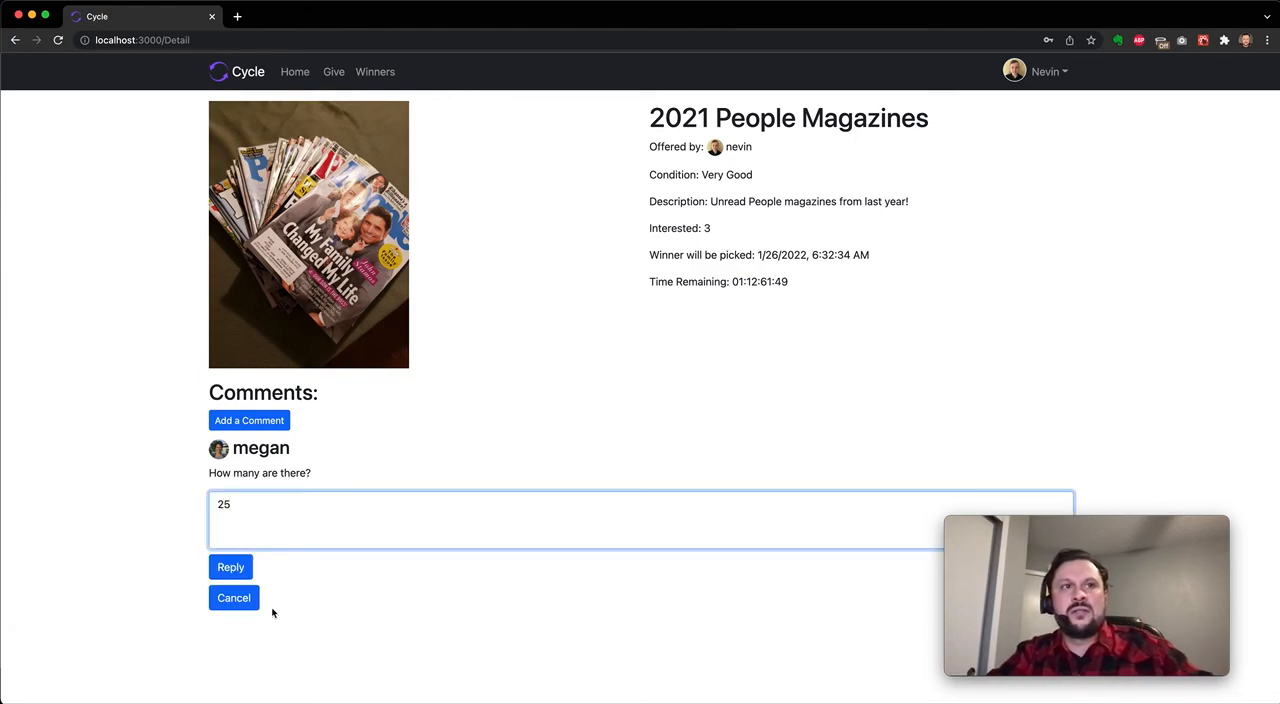
click(230, 567)
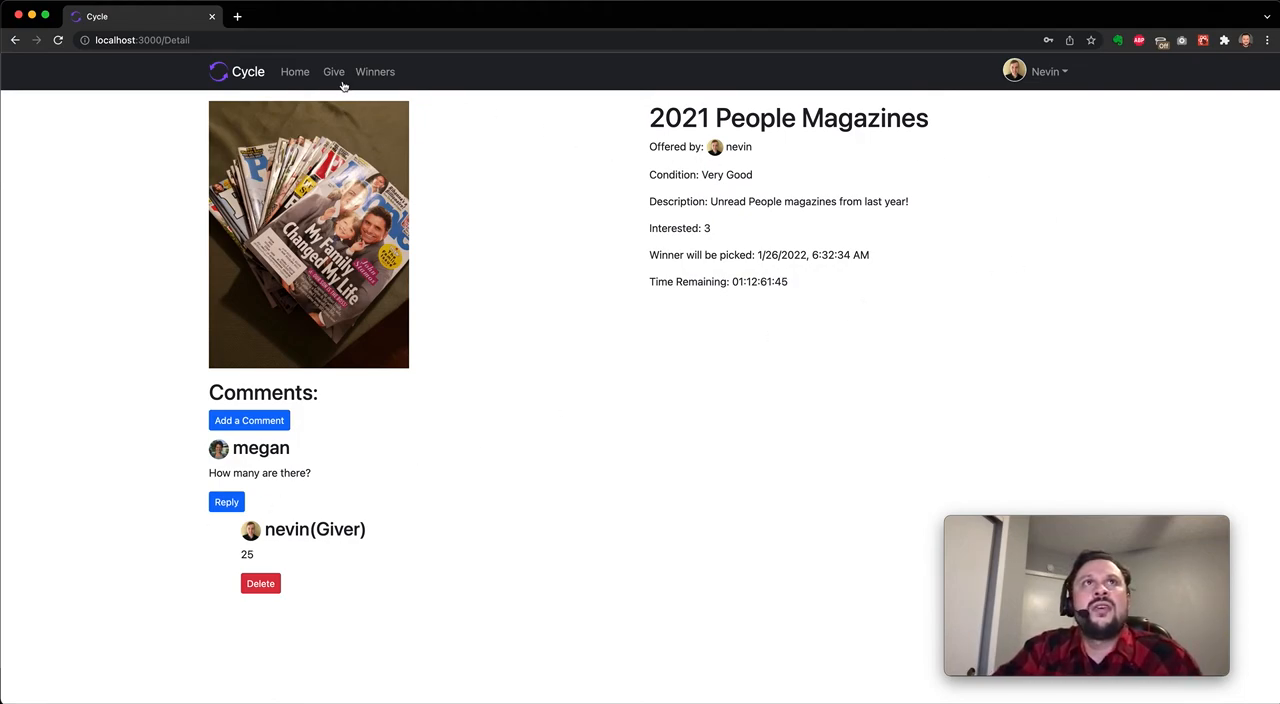
click(333, 71)
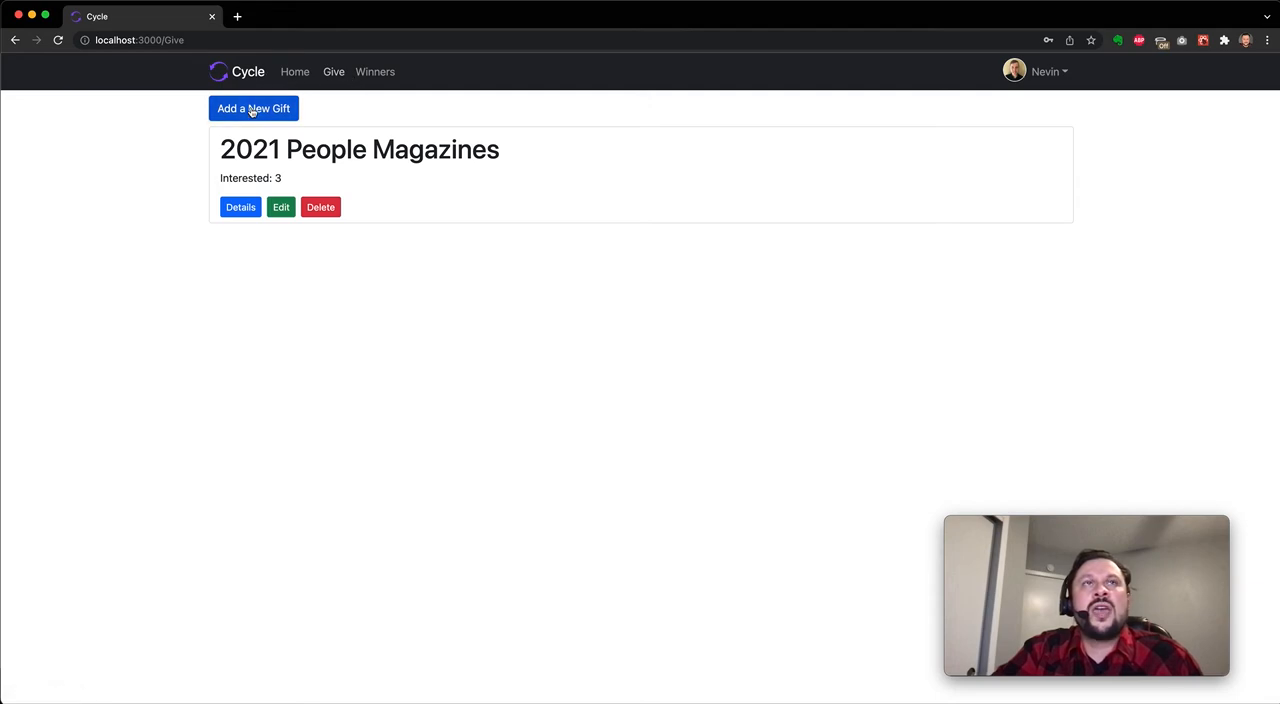
Enter gift name Sausages, its description, category Groceries and condition Like New
click(253, 108)
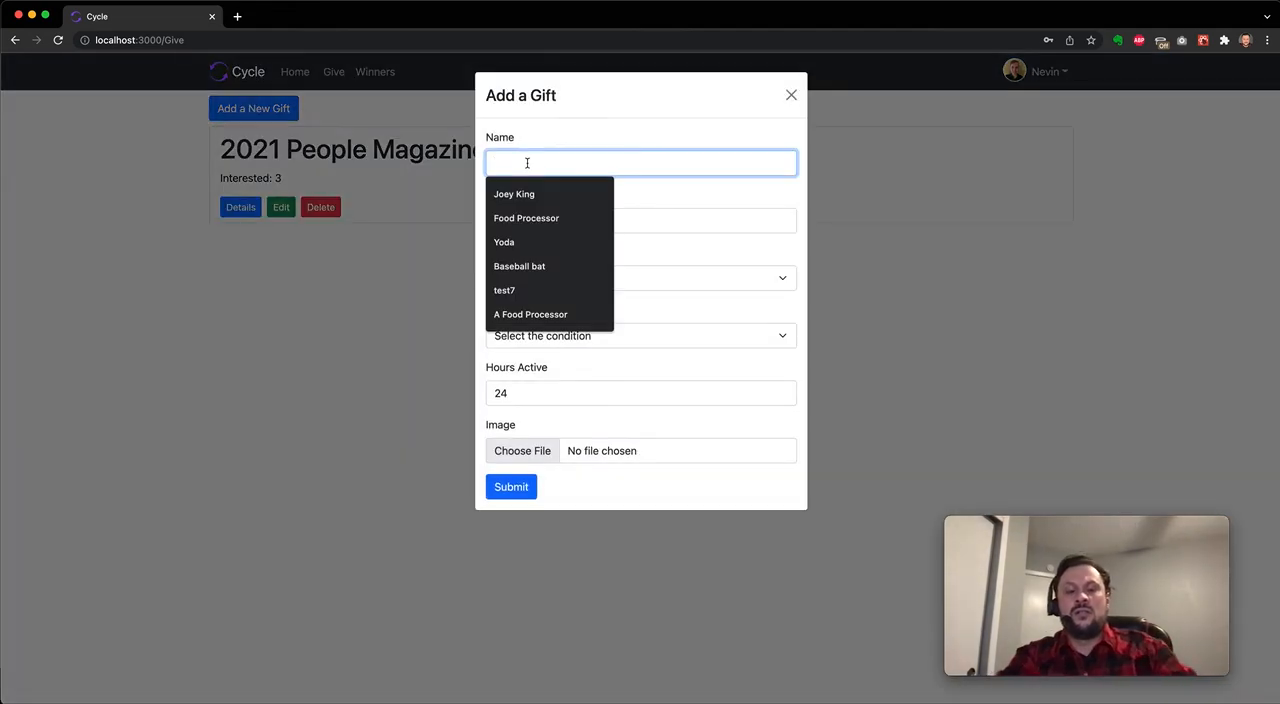
text(sa)
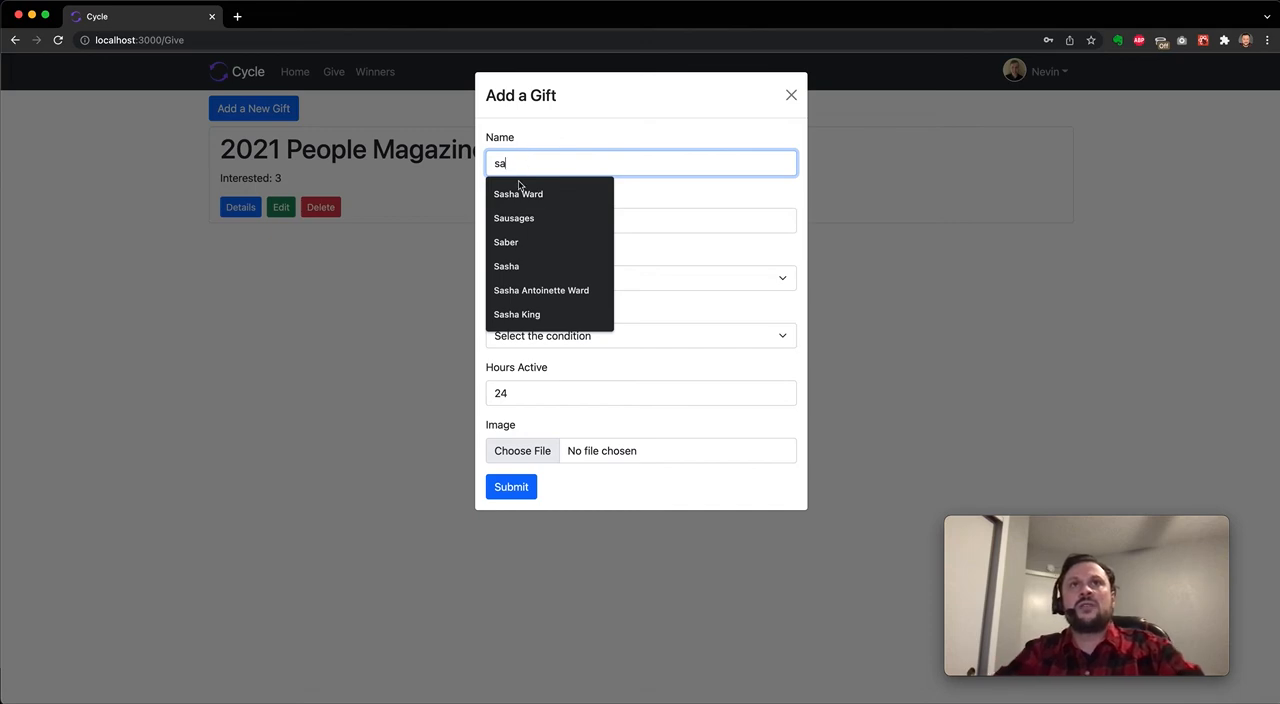
click(513, 218)
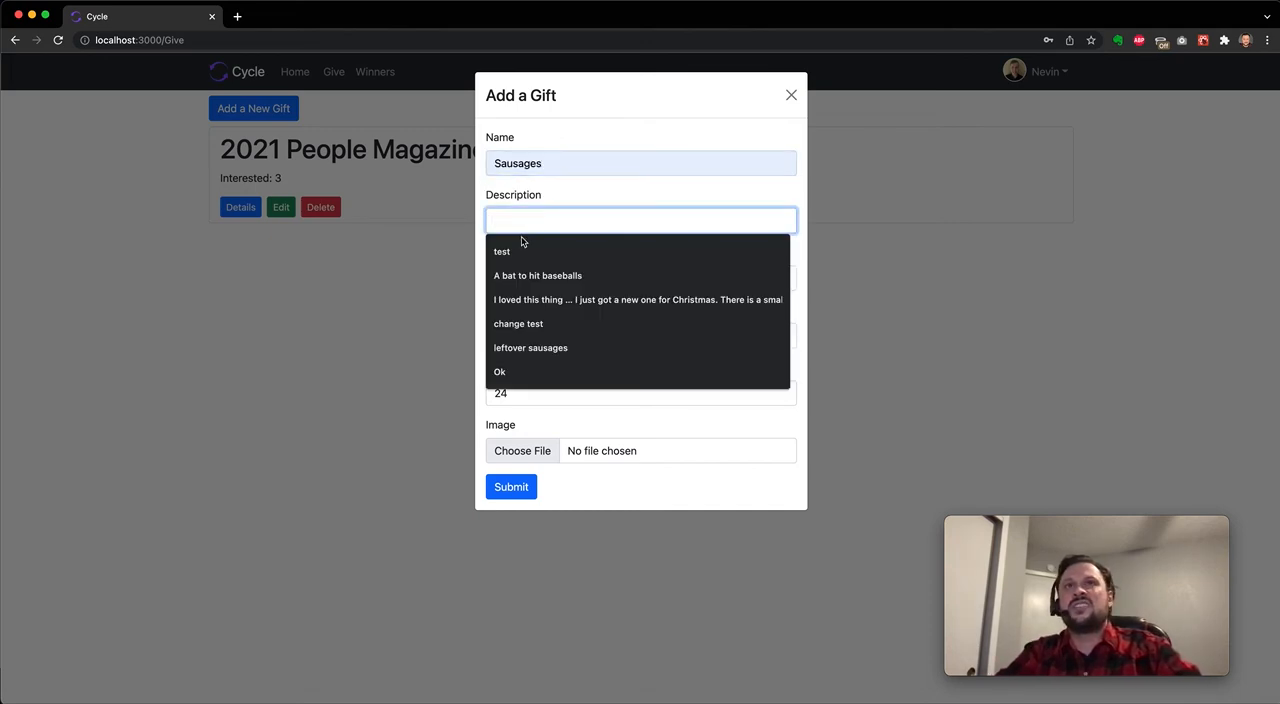
click(530, 347)
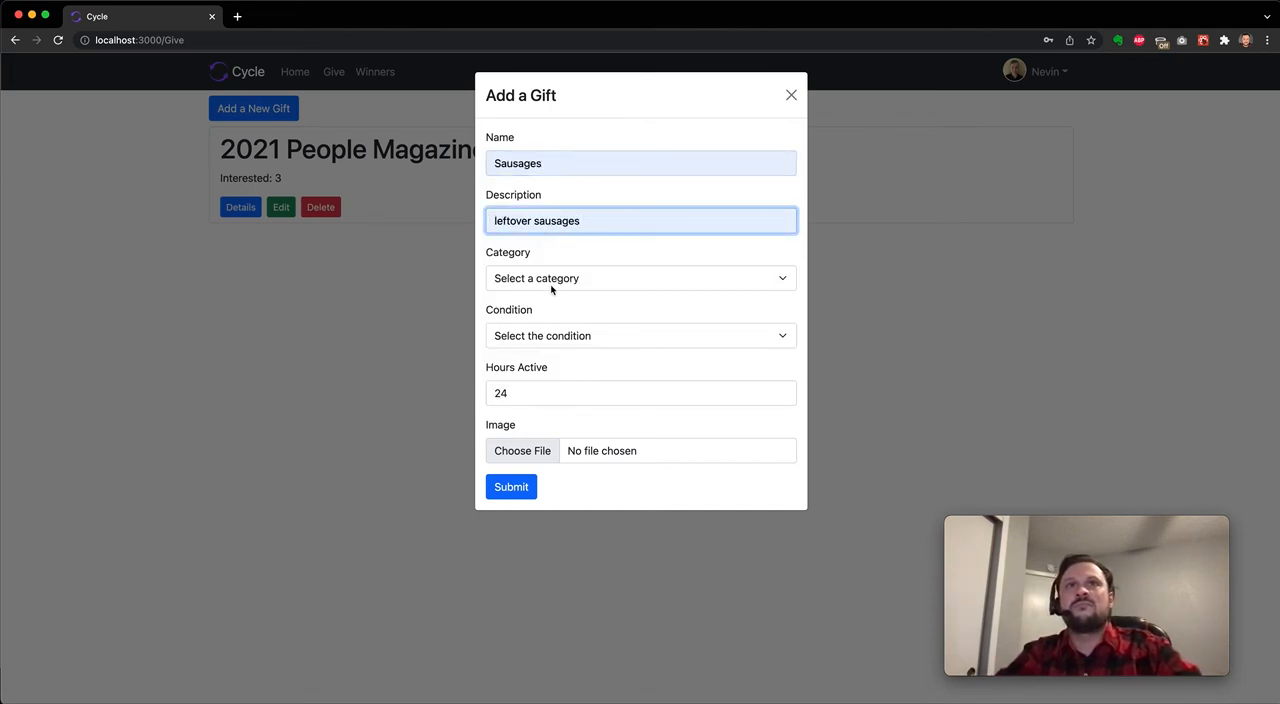
click(640, 278)
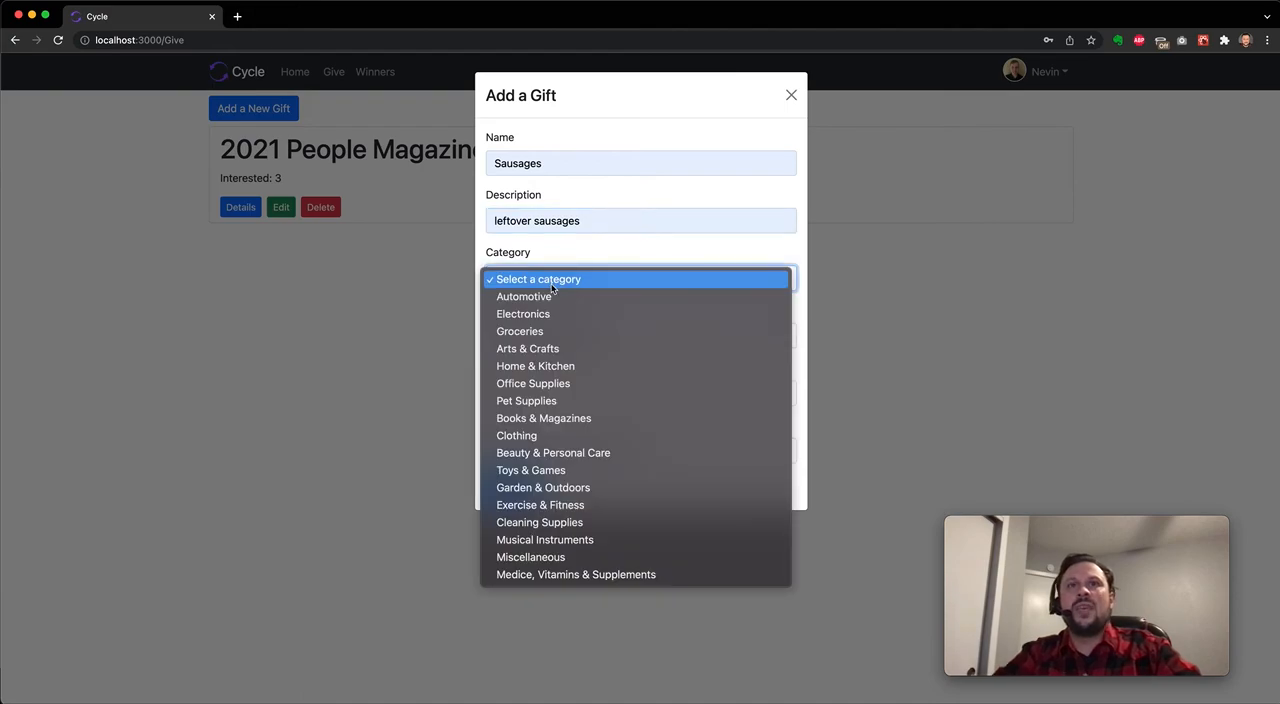
click(519, 331)
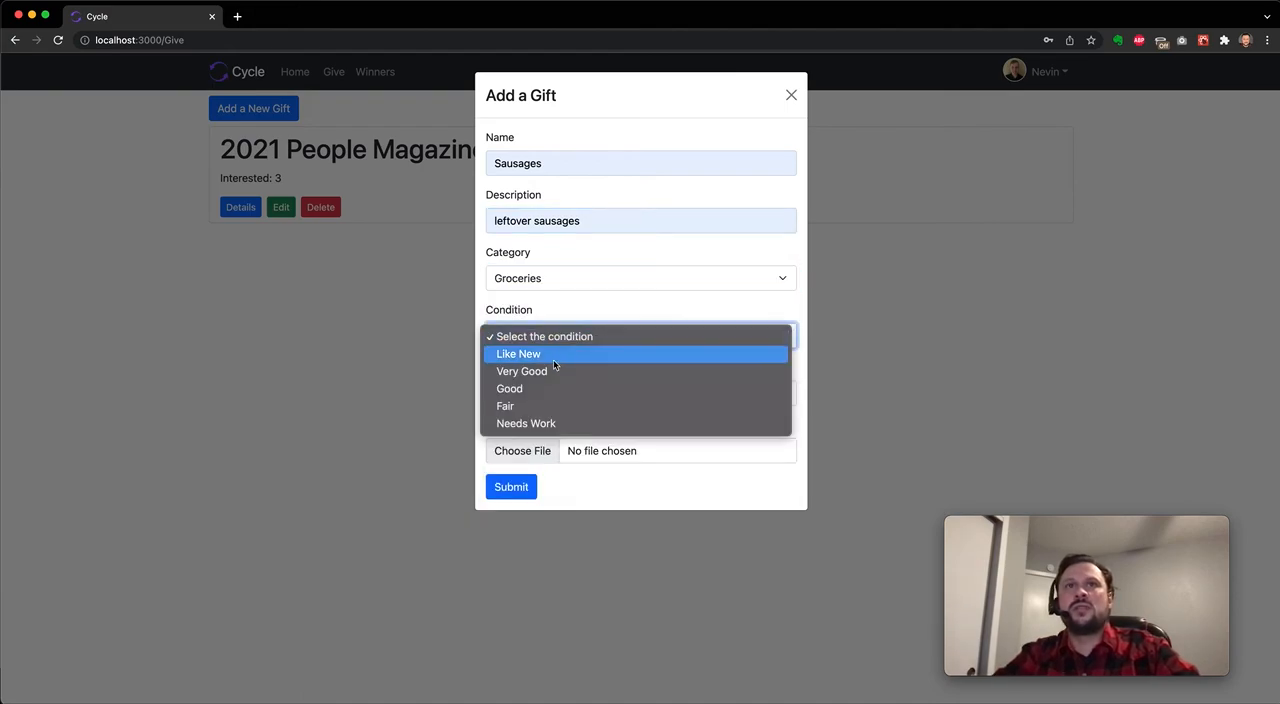
click(517, 353)
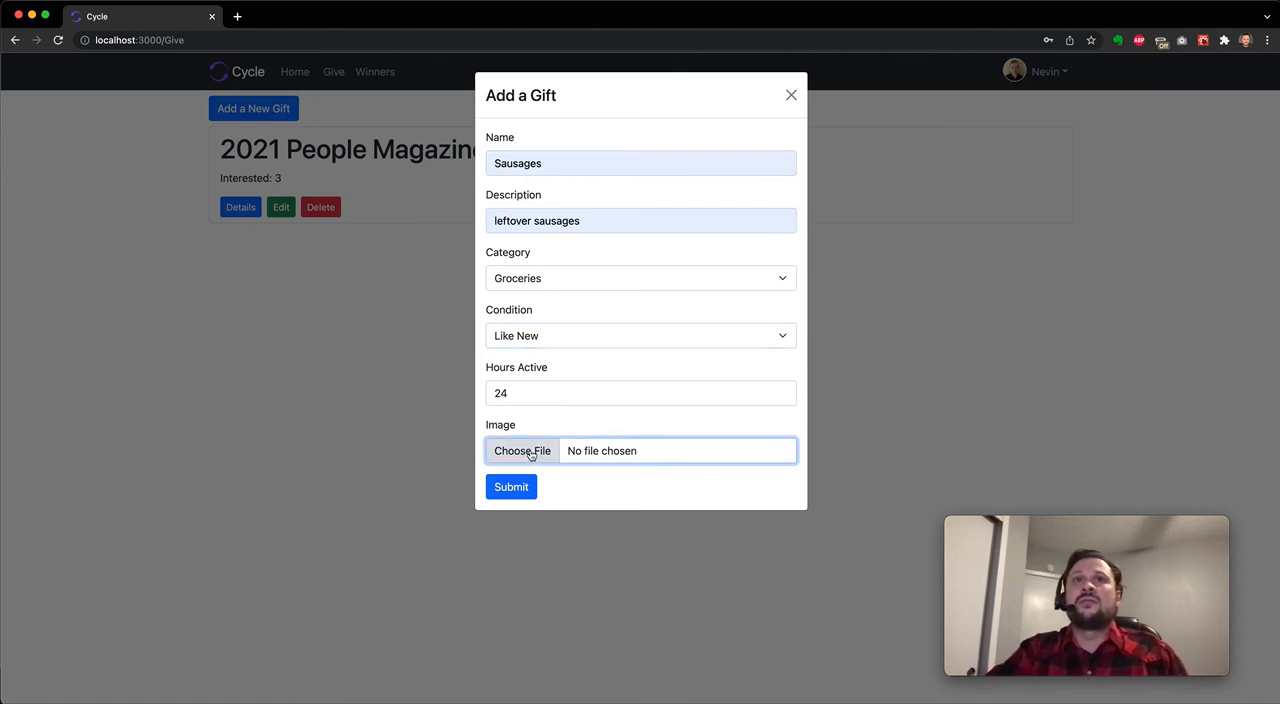
Attach the sausages image and submit the new gift
click(522, 450)
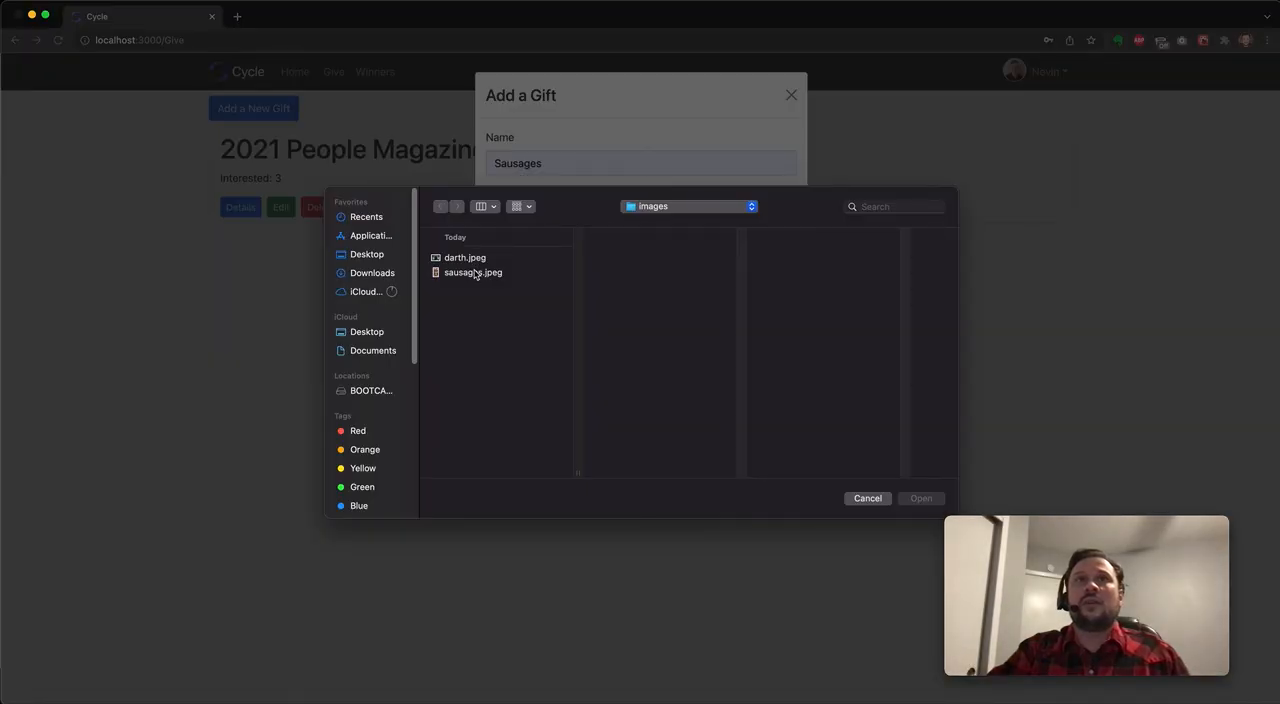
click(868, 498)
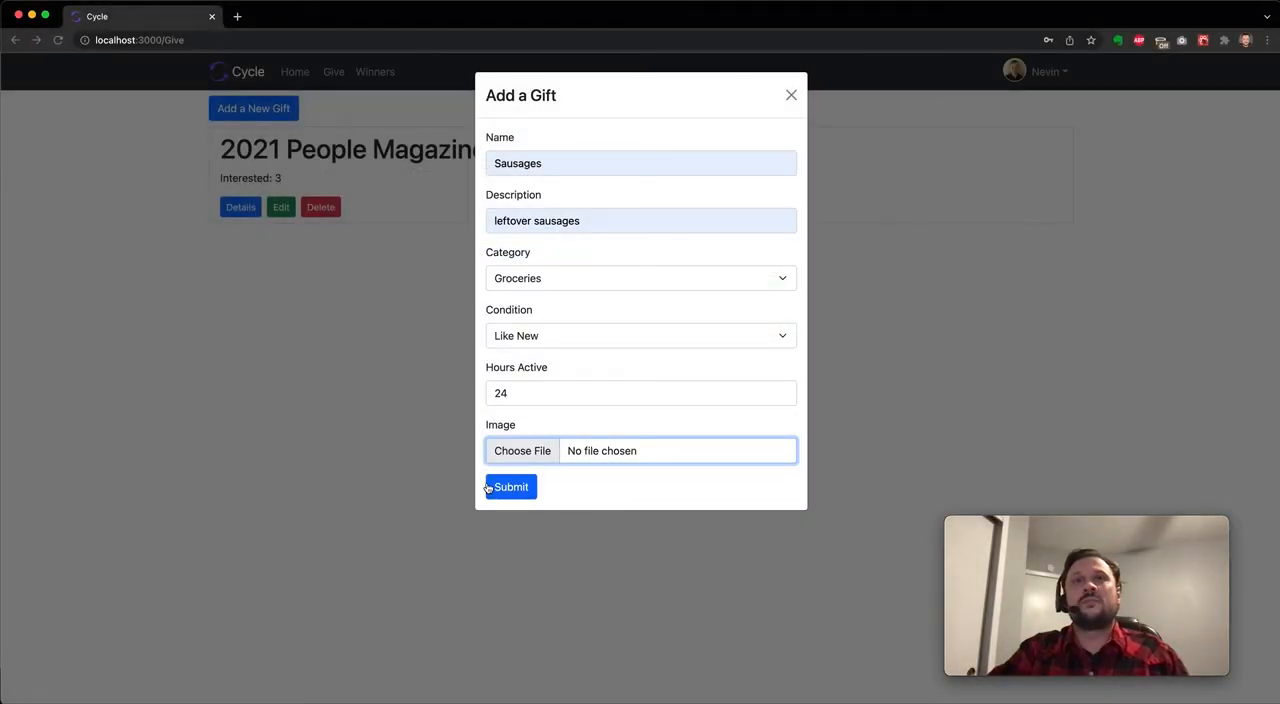
click(510, 487)
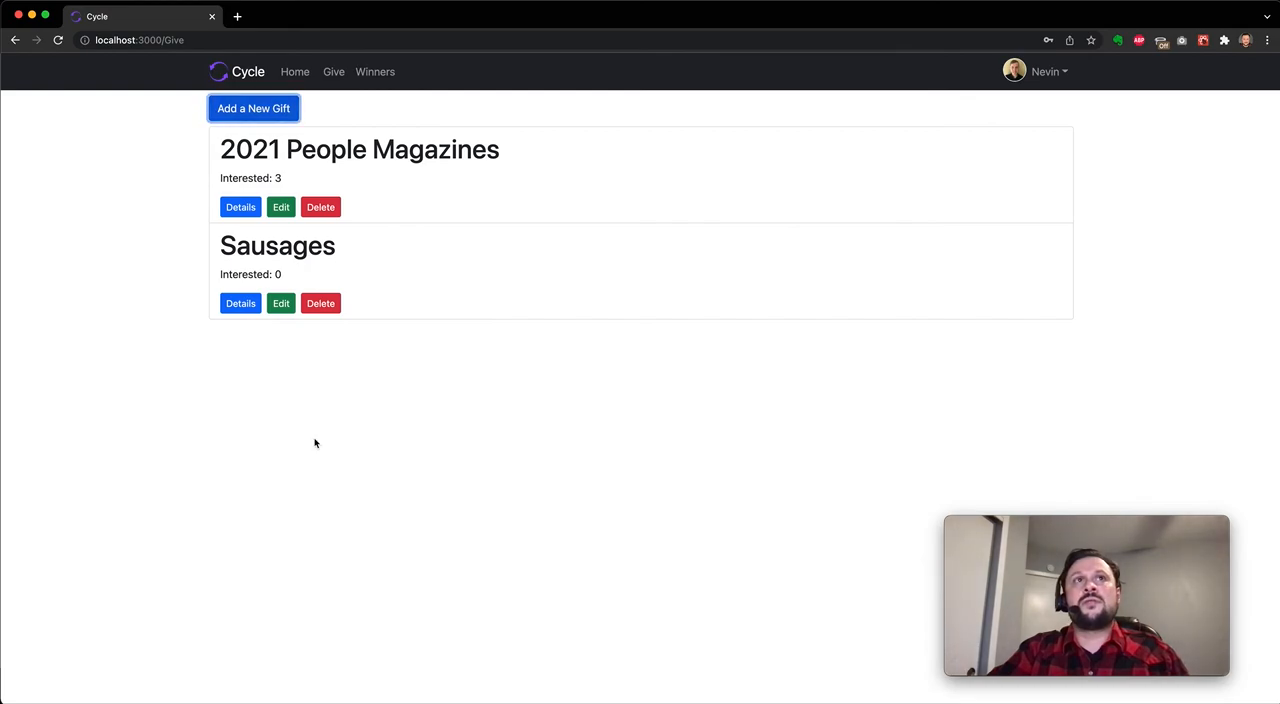
mouse_move(281, 307)
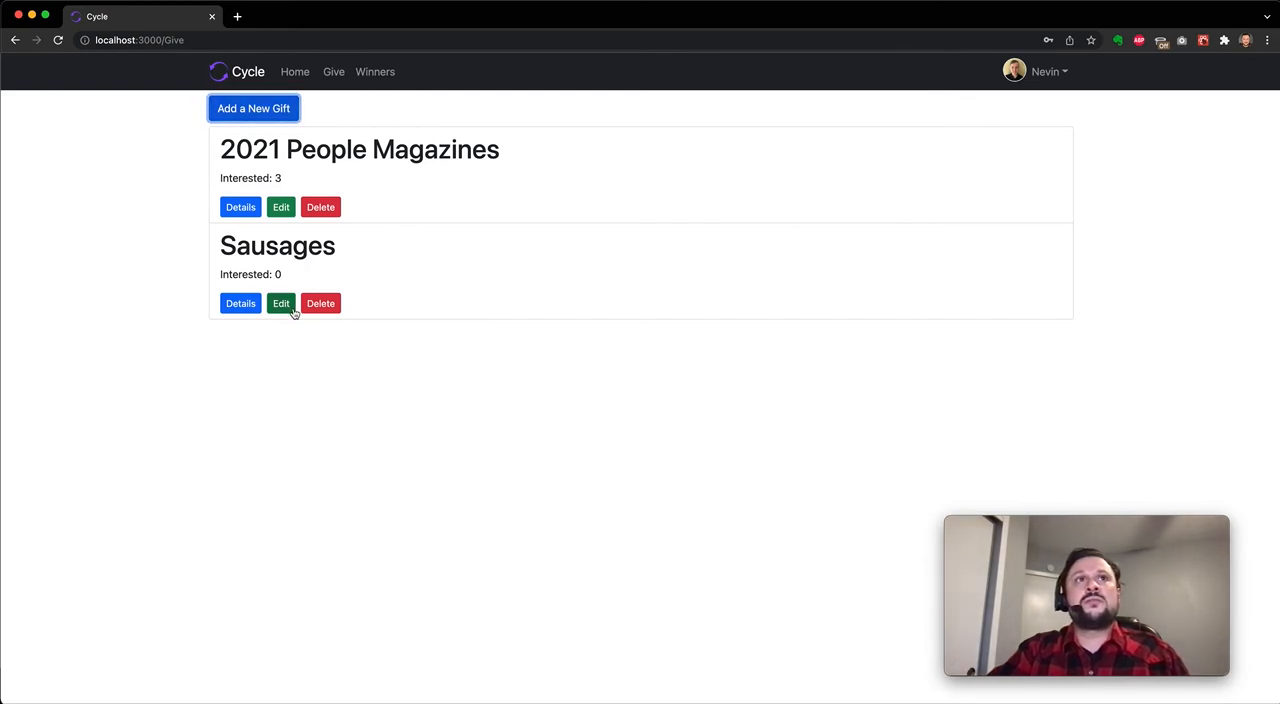
Cancel editing Sausages, delete the Sausages gift, then go to the Winners page
click(281, 303)
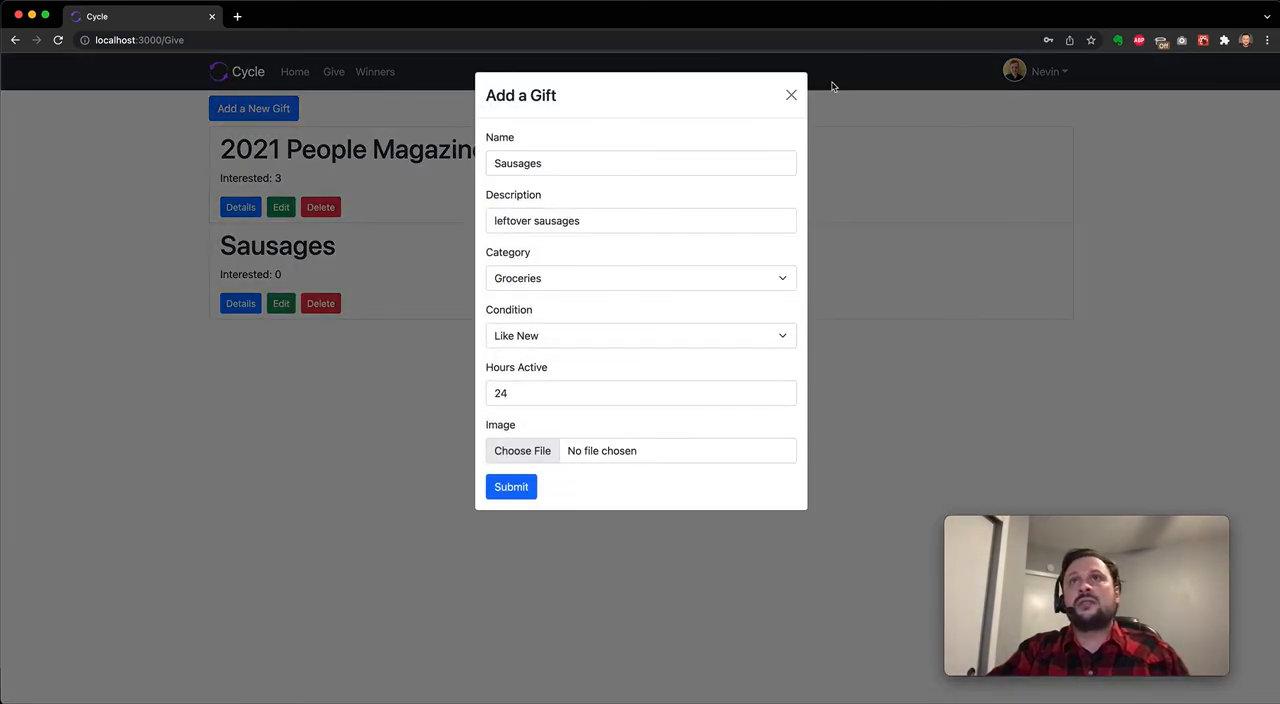
click(791, 95)
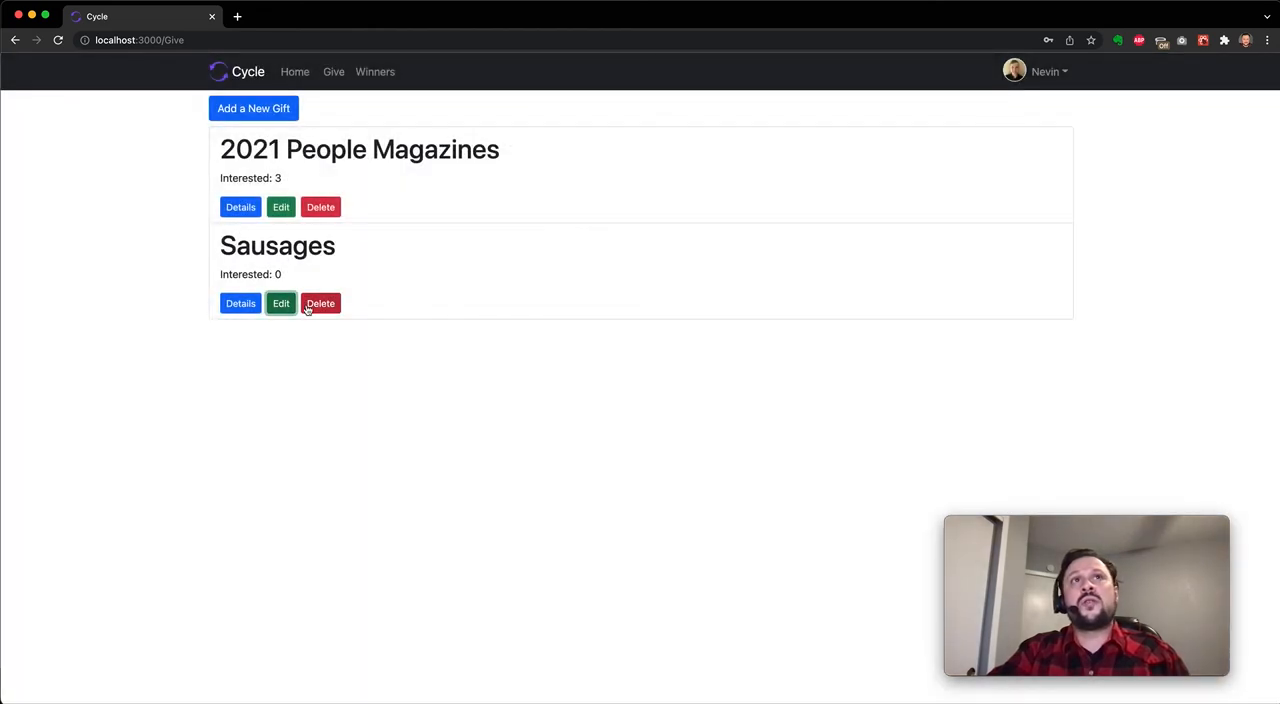
click(320, 303)
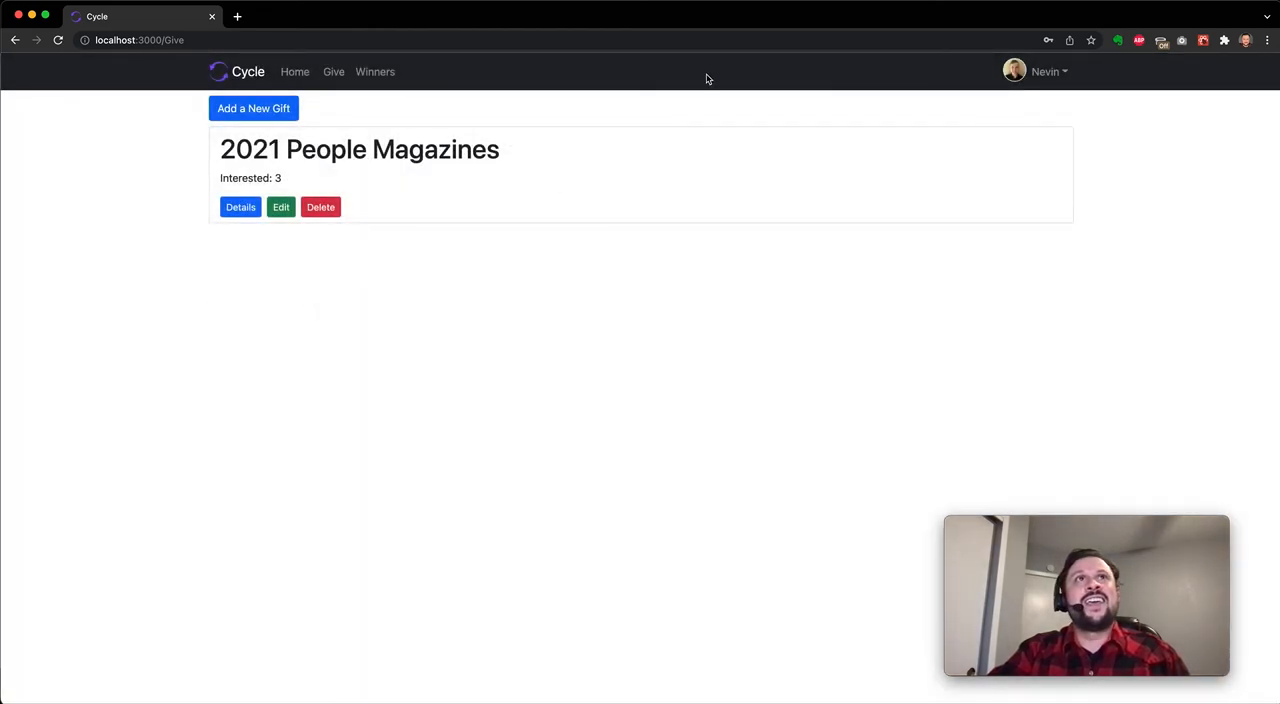
mouse_move(302, 183)
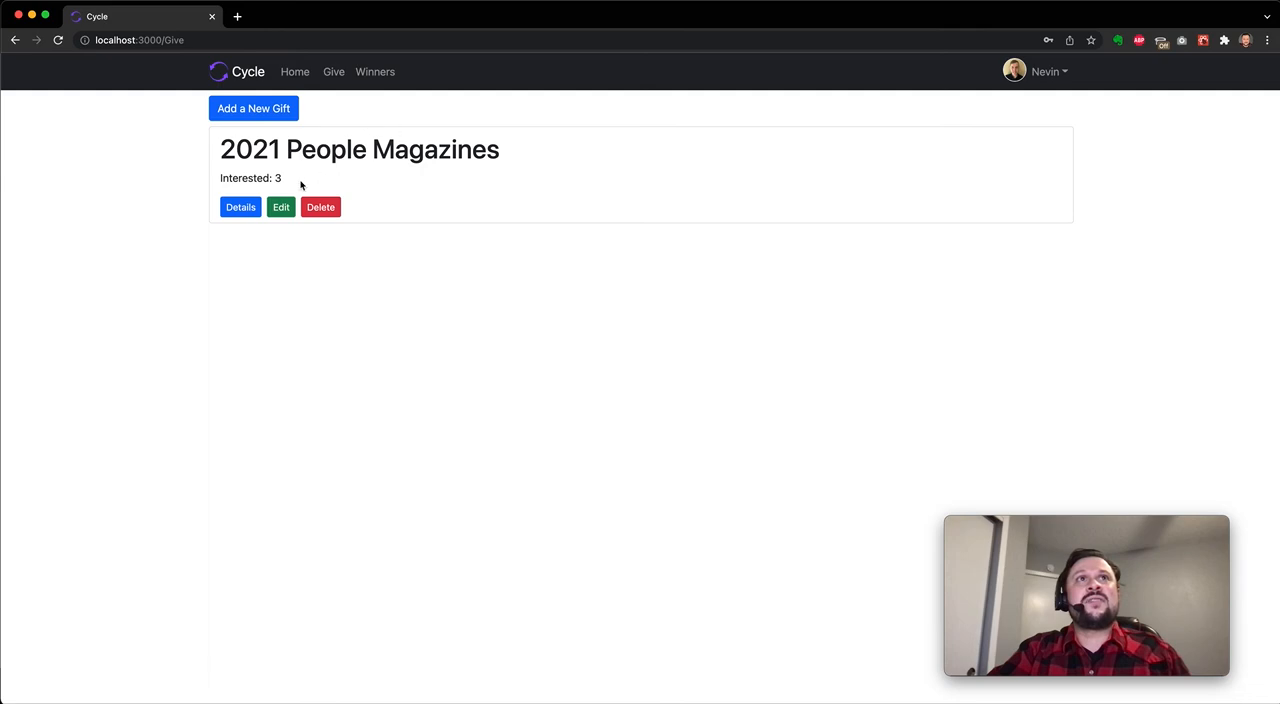
click(373, 72)
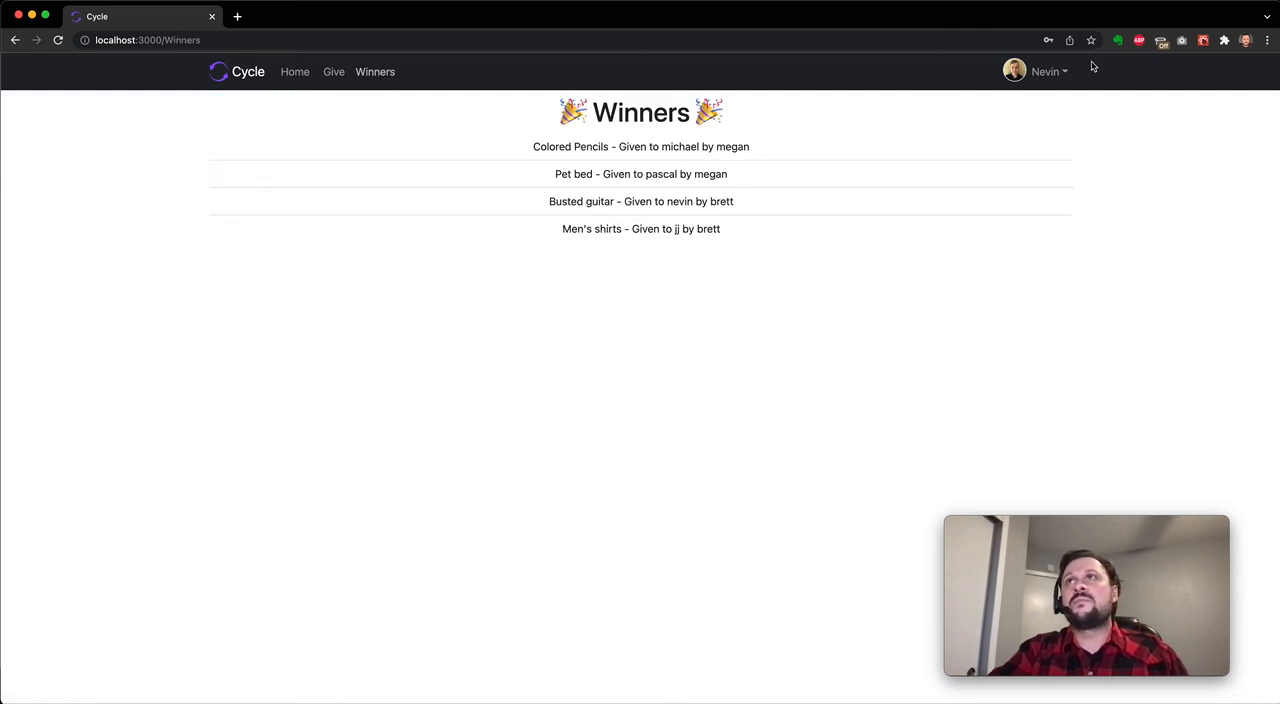
Open the user account dropdown in the navbar
click(1041, 71)
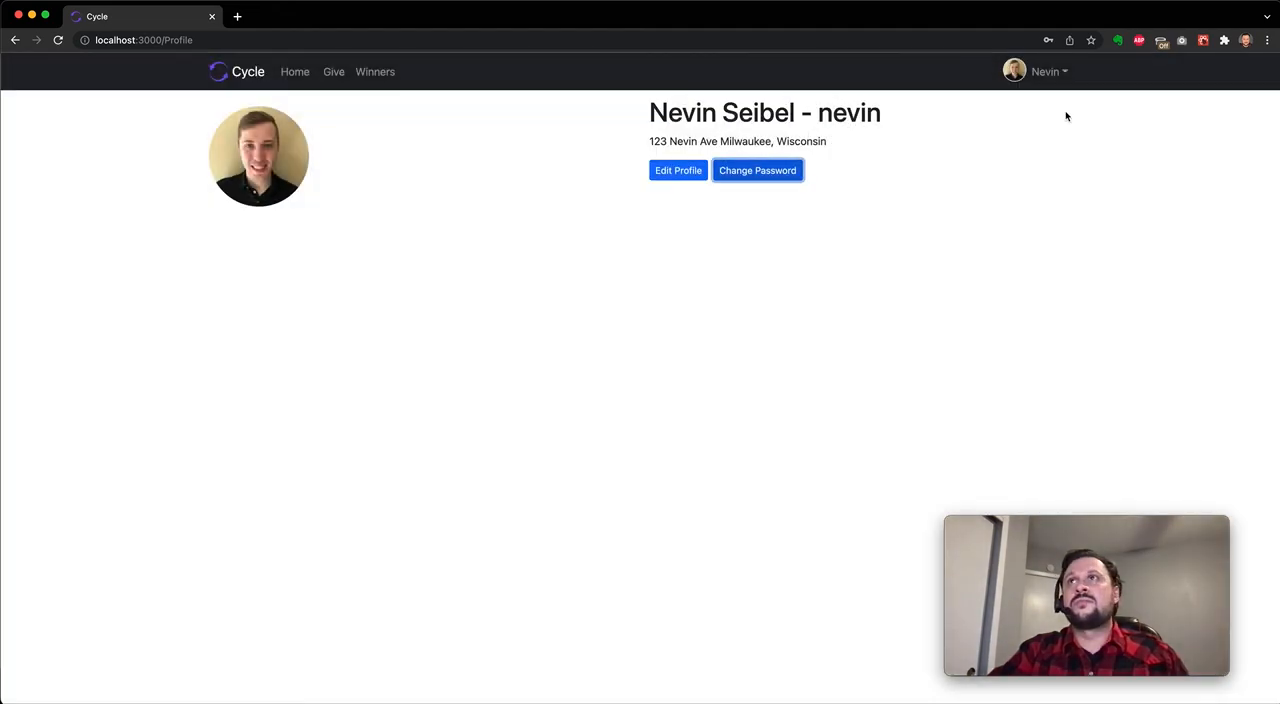
View the gift history (nothing given, Busted guitar received from brett), then return home
click(1040, 71)
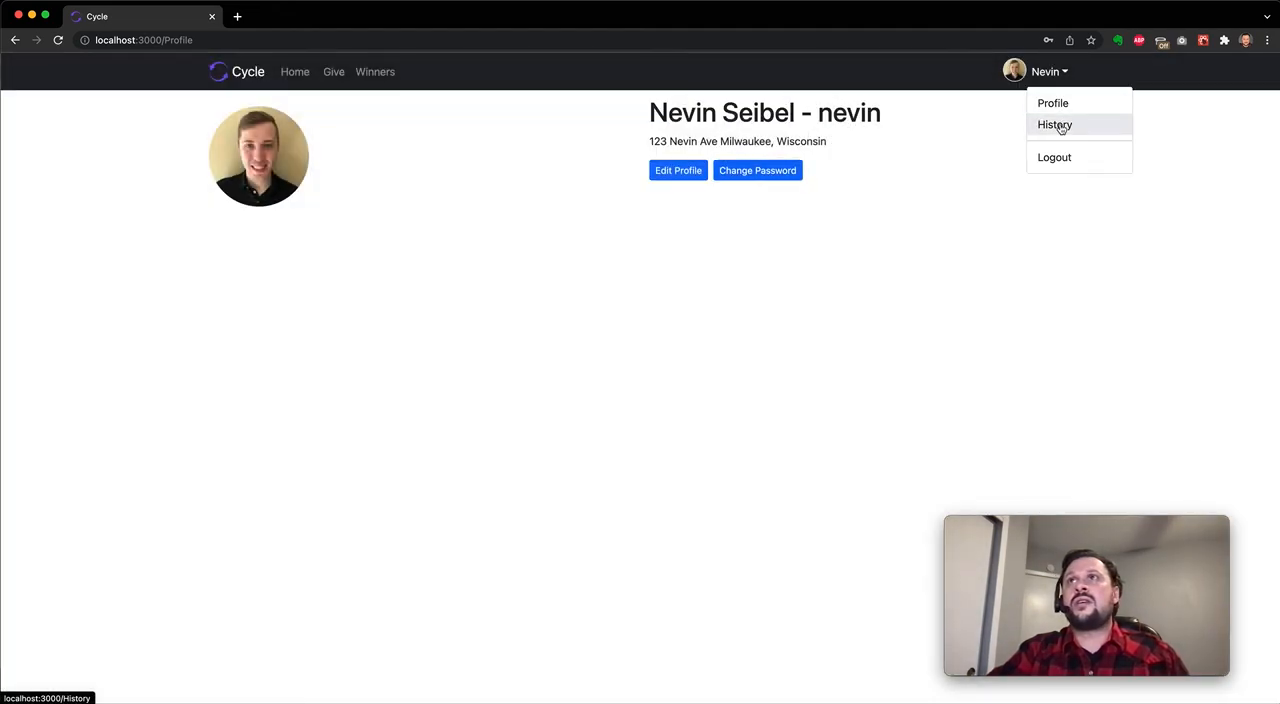
click(1055, 124)
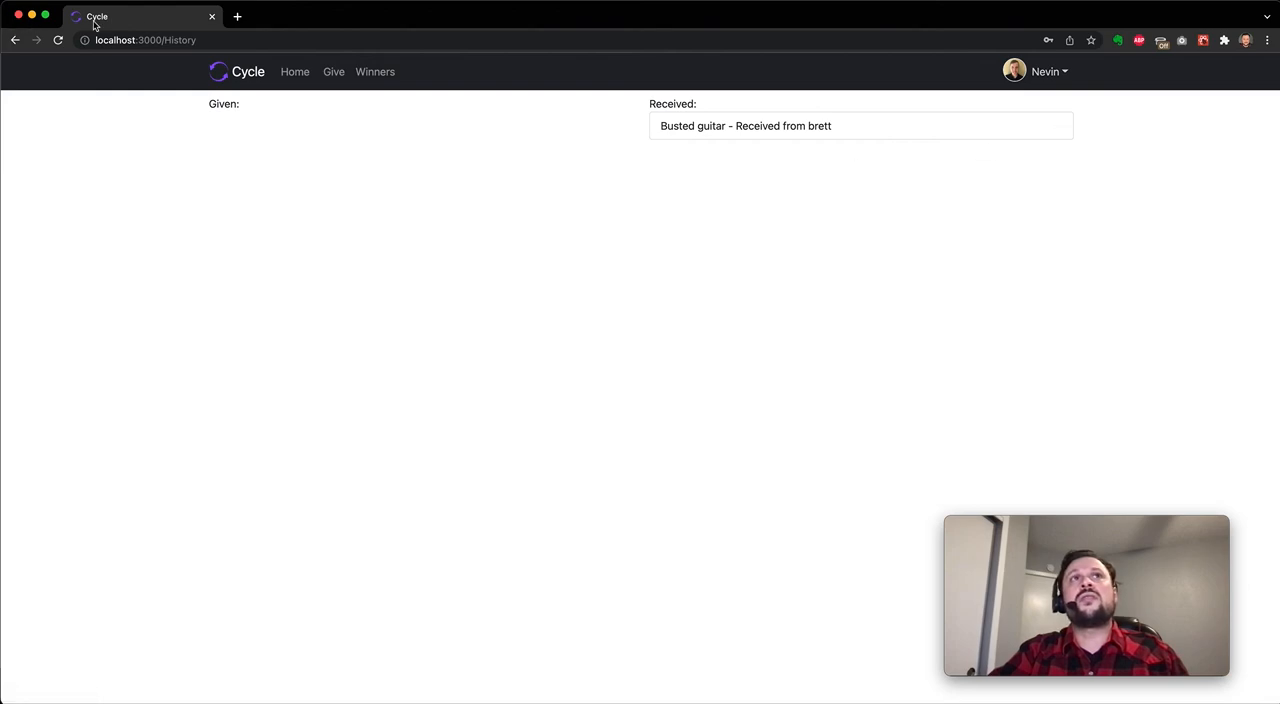
mouse_move(700, 148)
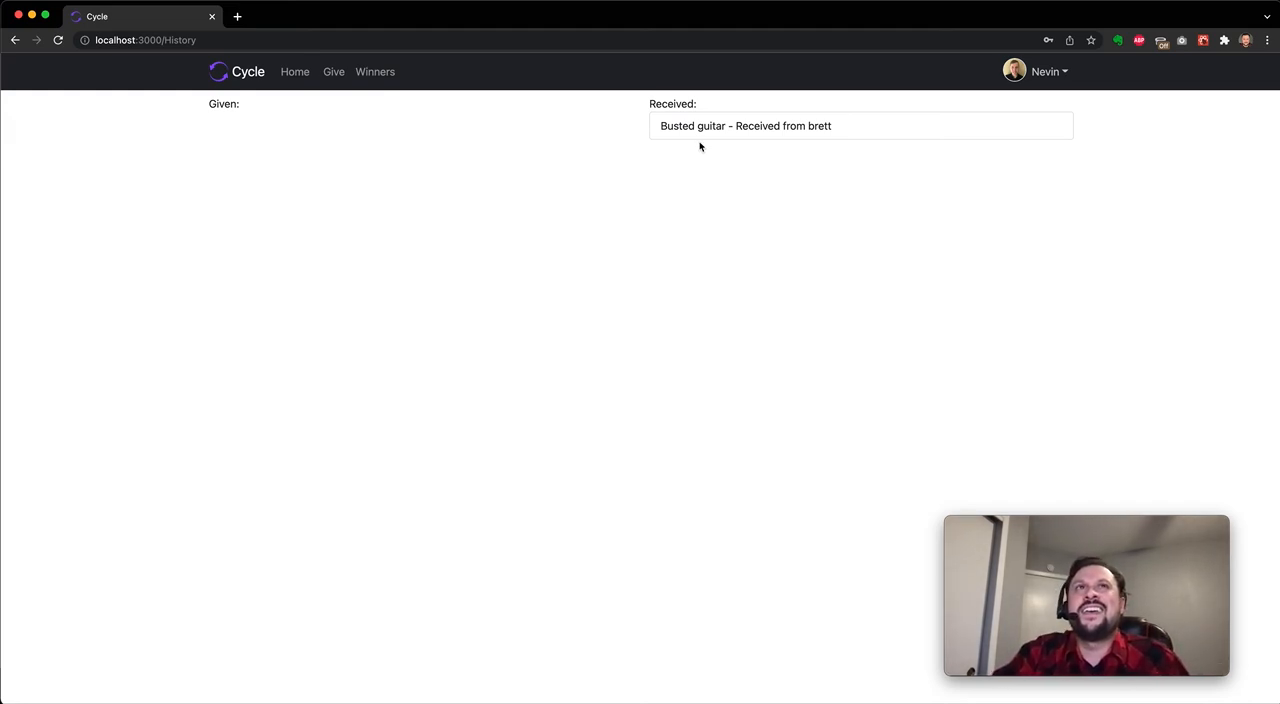
mouse_move(360, 74)
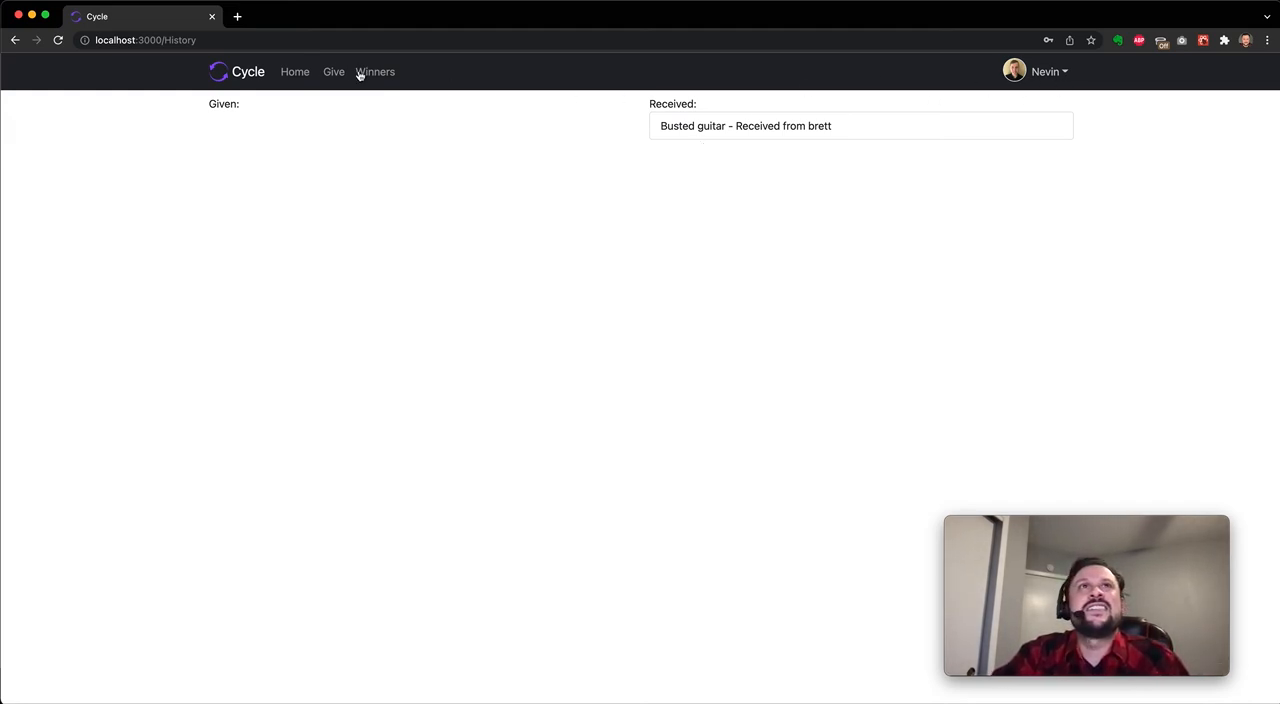
mouse_move(295, 72)
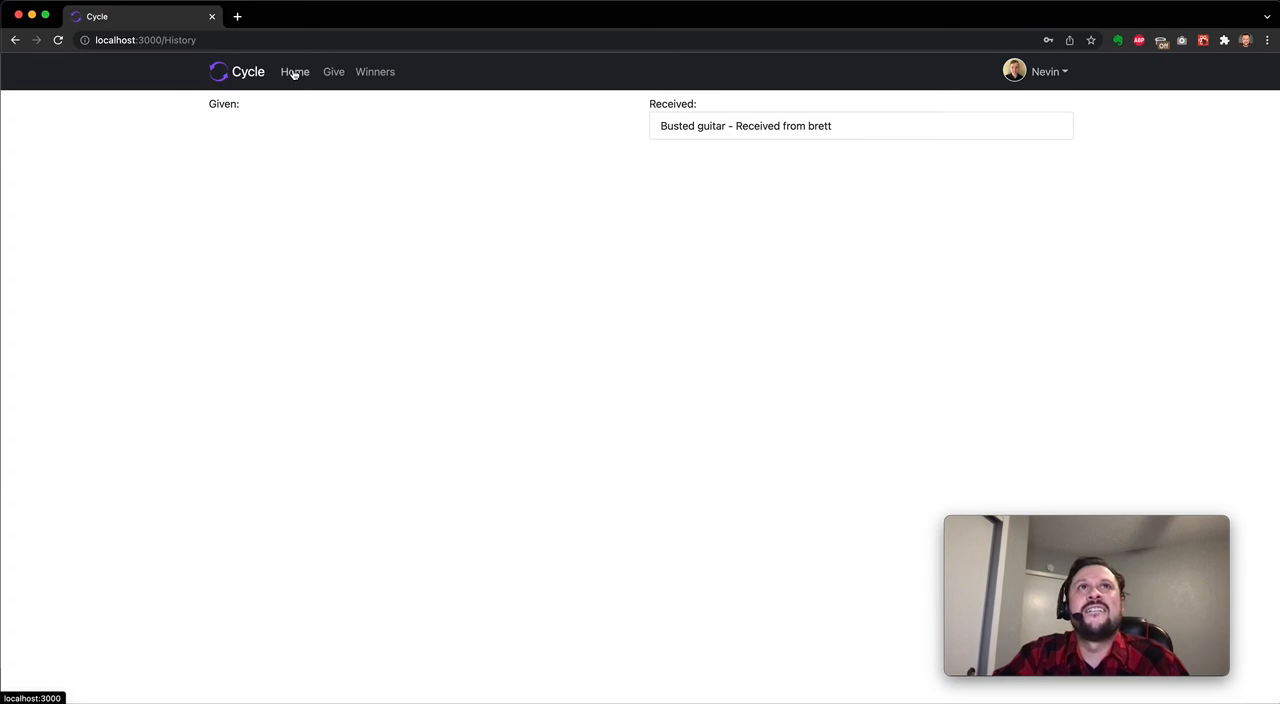
click(294, 71)
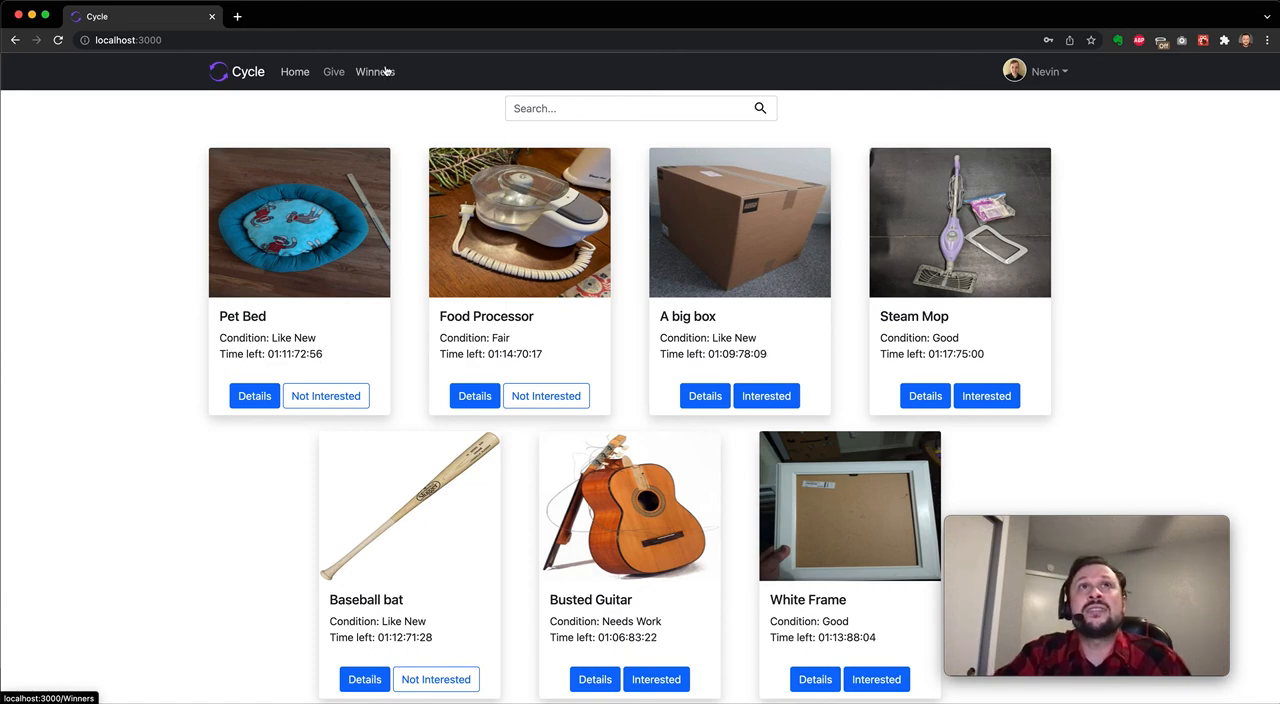
Show the Winners page listing four gifts, including Busted guitar given to nevin
click(373, 71)
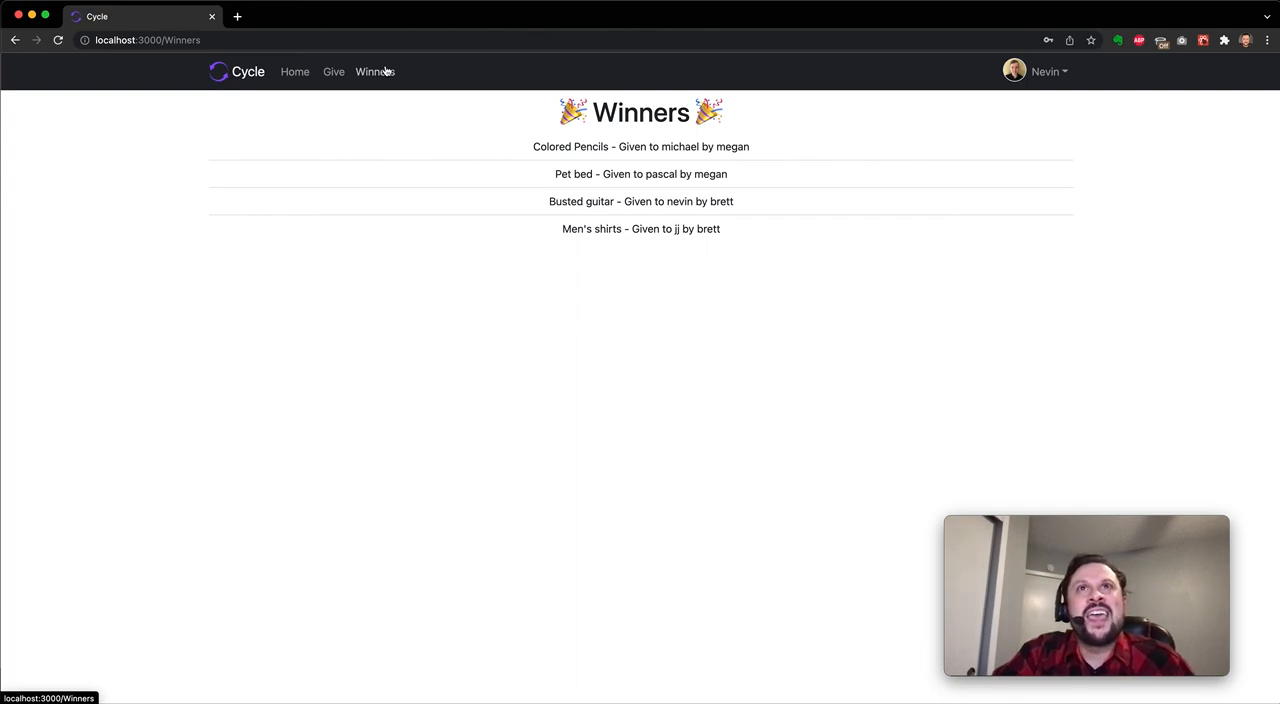
mouse_move(258, 78)
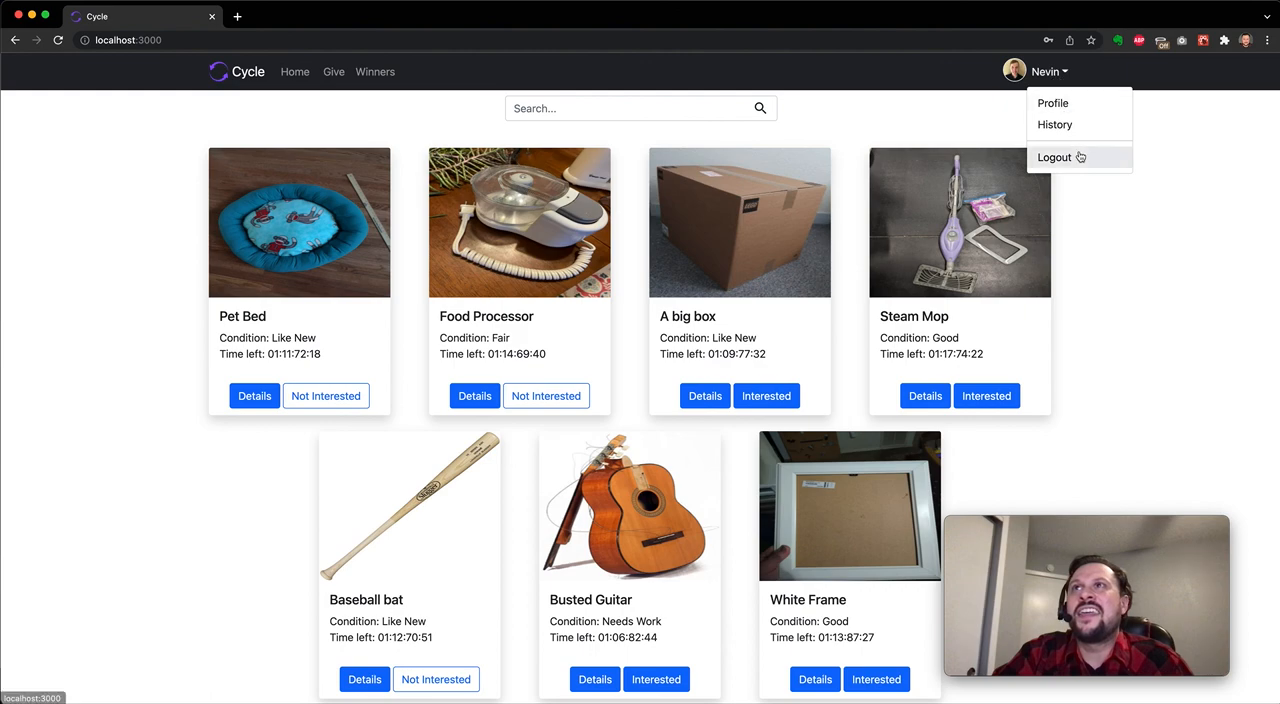
Log out from the user dropdown, back to the public login/registration page
click(1054, 157)
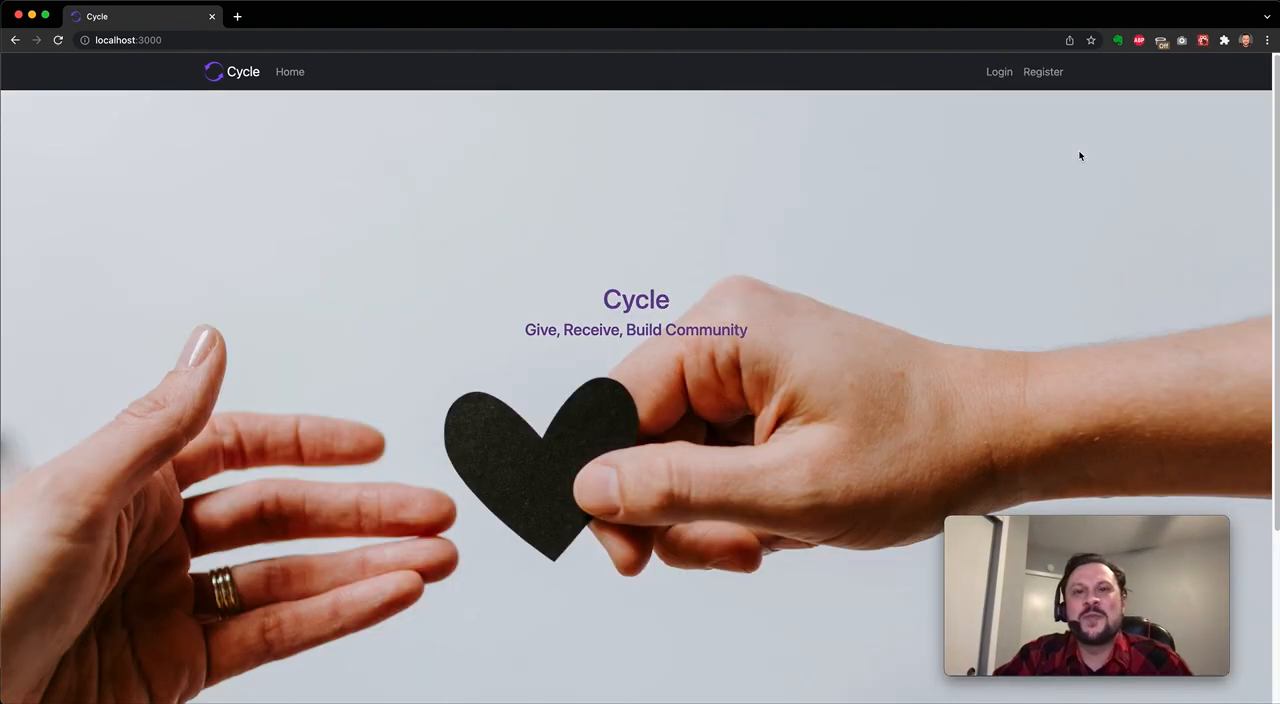